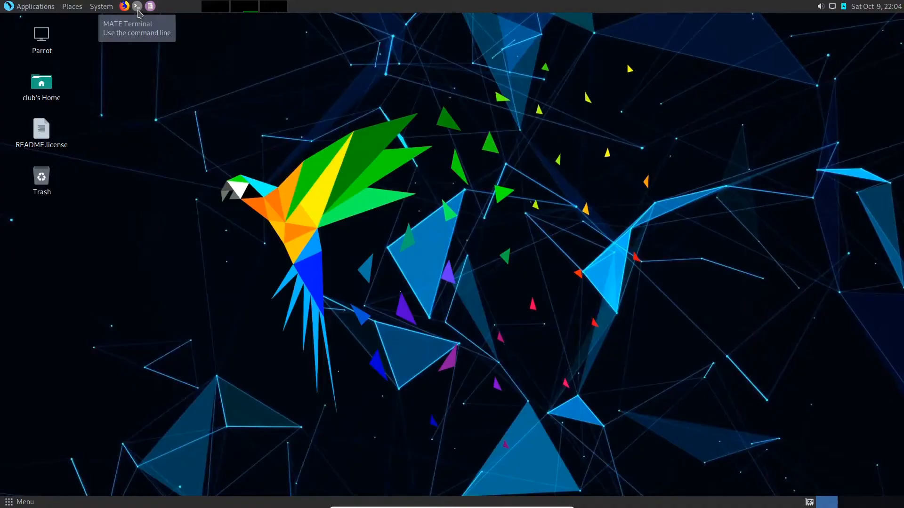
- Run 'sudo apt-get install neofetch' and confirm with y; the attempt fails with 404 fetch errors
{"action": "left_click", "coordinate": [137, 6]}
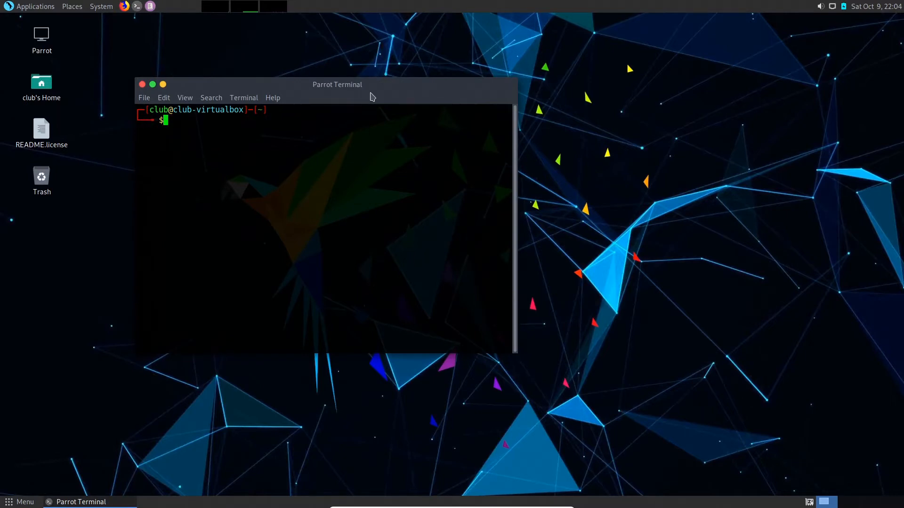
{"action": "type", "text": "sudo"}
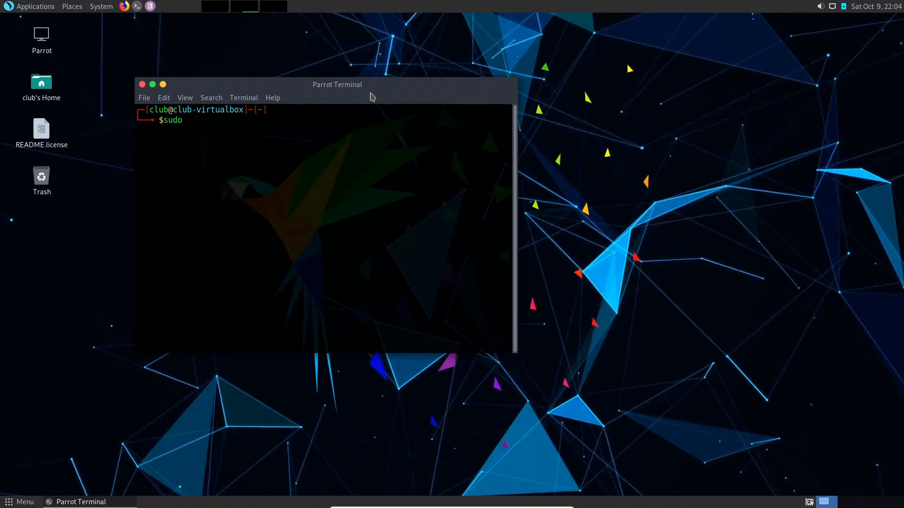
{"action": "type", "text": "apt-geti"}
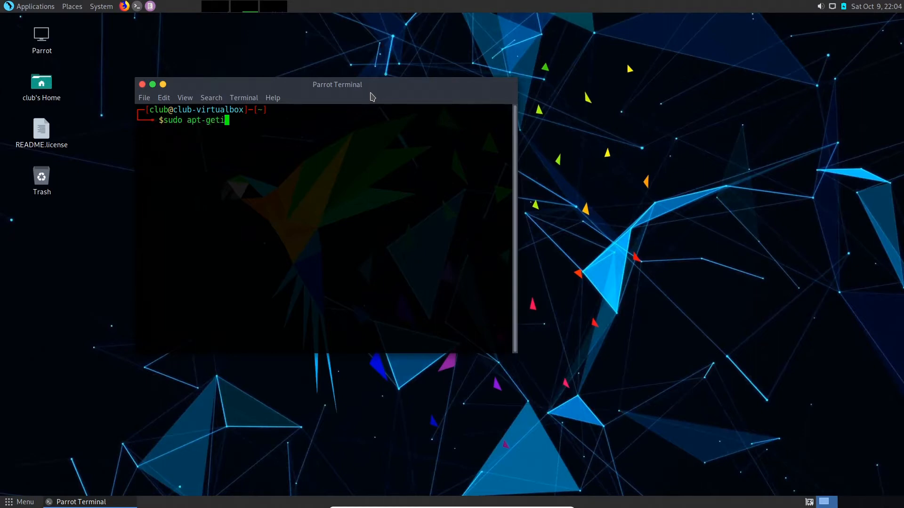
{"action": "type", "text": "install"}
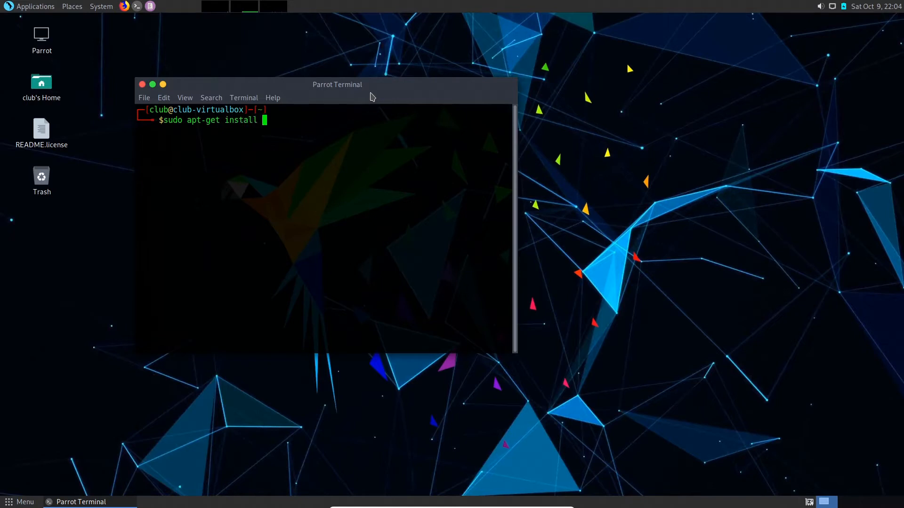
{"action": "type", "text": "nerofetch"}
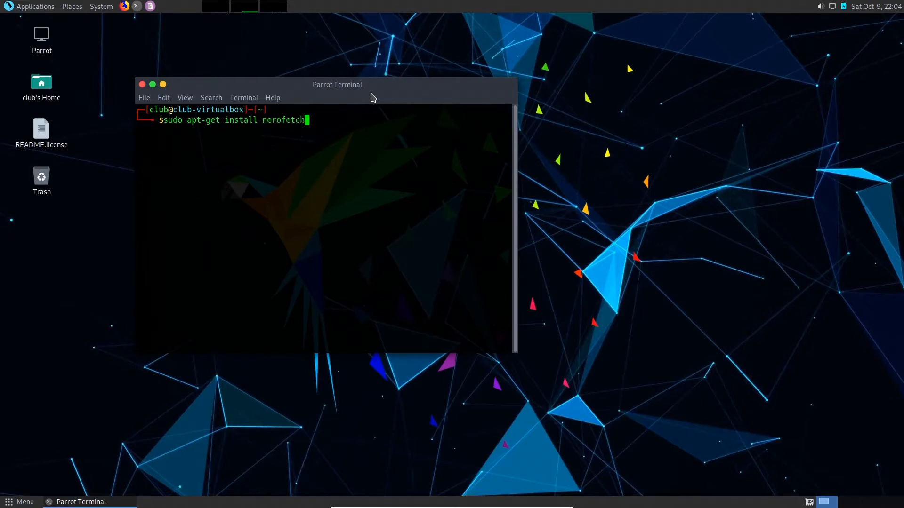
{"action": "key", "text": "BackSpace"}
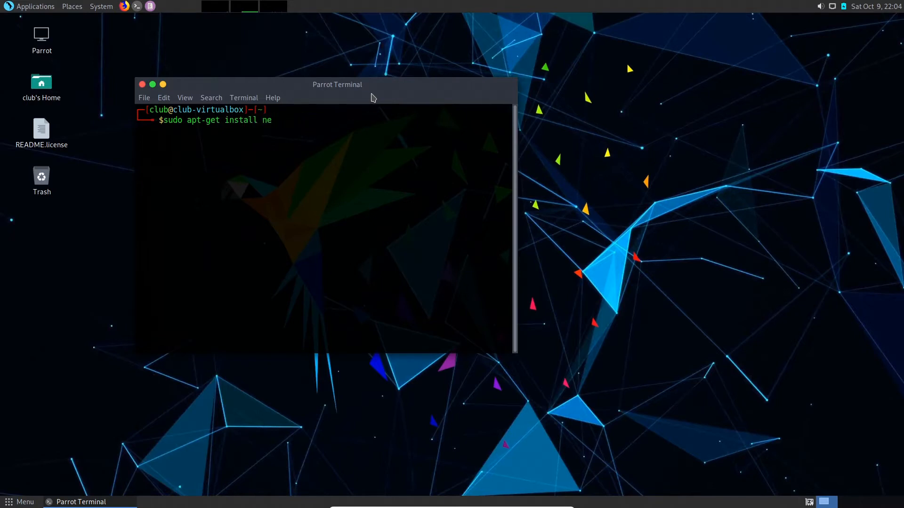
{"action": "key", "text": "Return"}
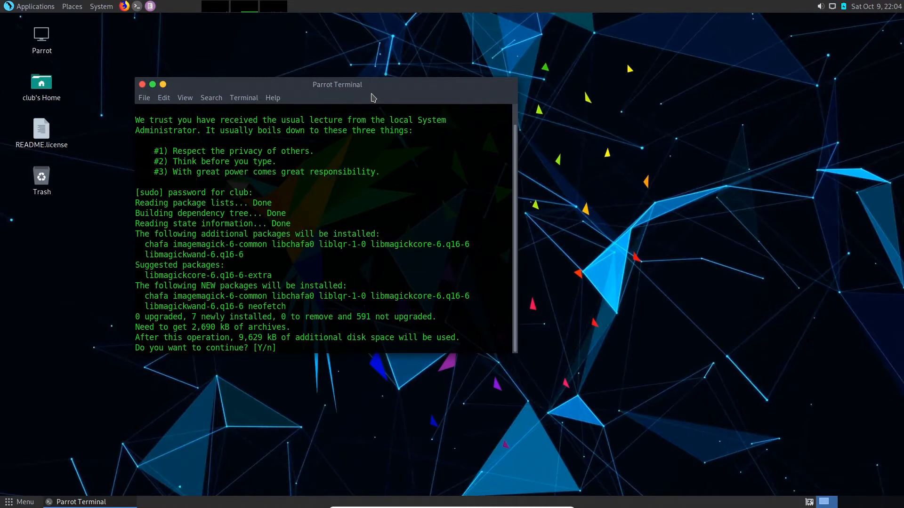
{"action": "type", "text": "y"}
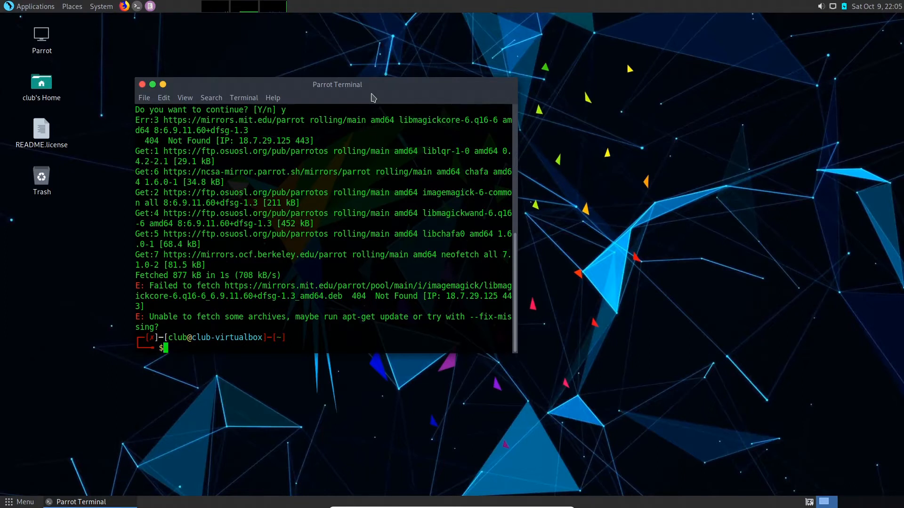
{"action": "type", "text": "sudo apt-get install neofetch"}
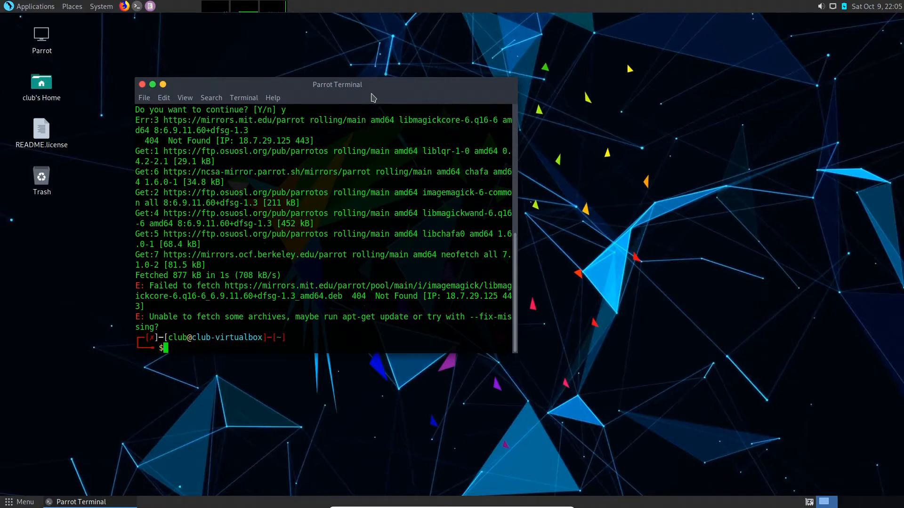
- Rerun 'sudo apt-get install neofetch' and confirm with y so neofetch installs successfully
{"action": "type", "text": "sudo apt-get install neofetch"}
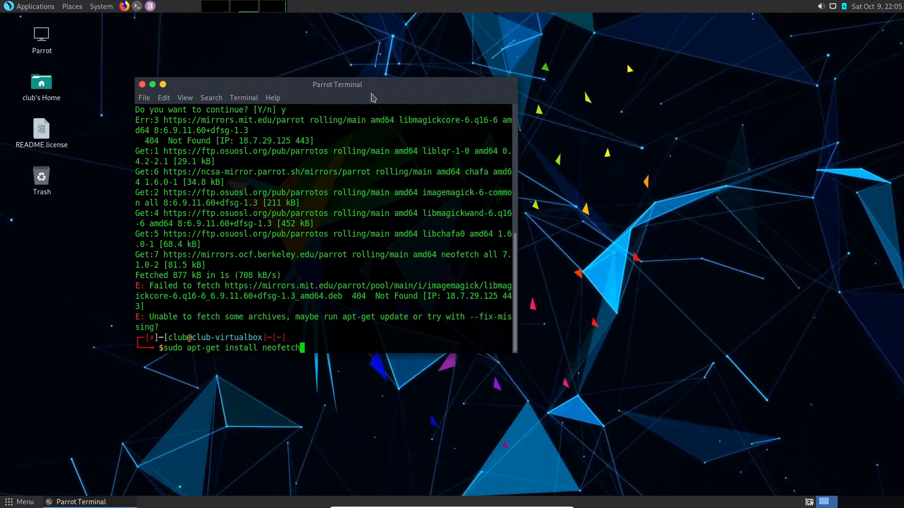
{"action": "key", "text": "Return"}
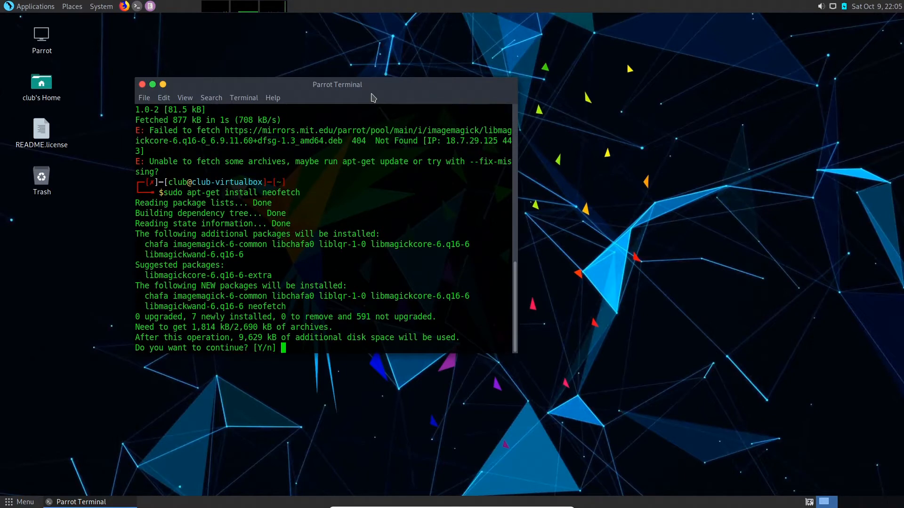
{"action": "type", "text": "y"}
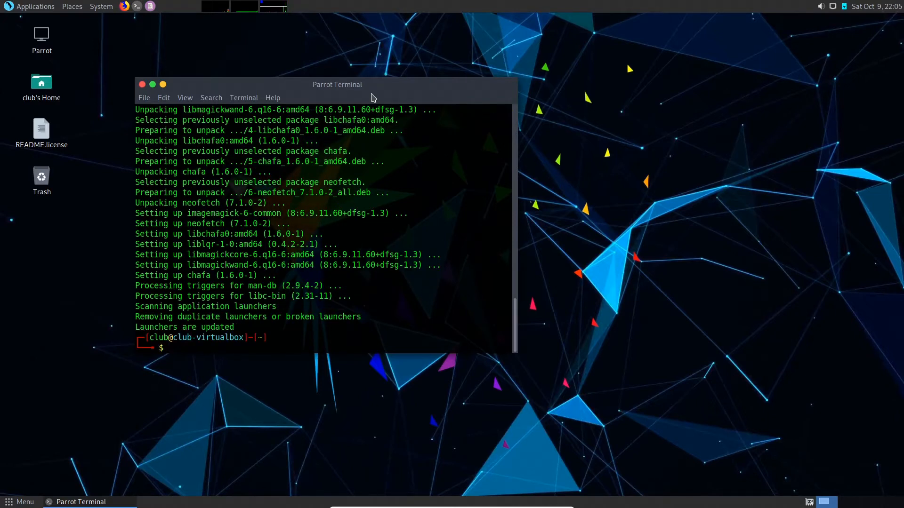
- Run neofetch to print the Parrot logo with Parrot OS 4.11 and MATE 1.24.1 details
{"action": "type", "text": "n"}
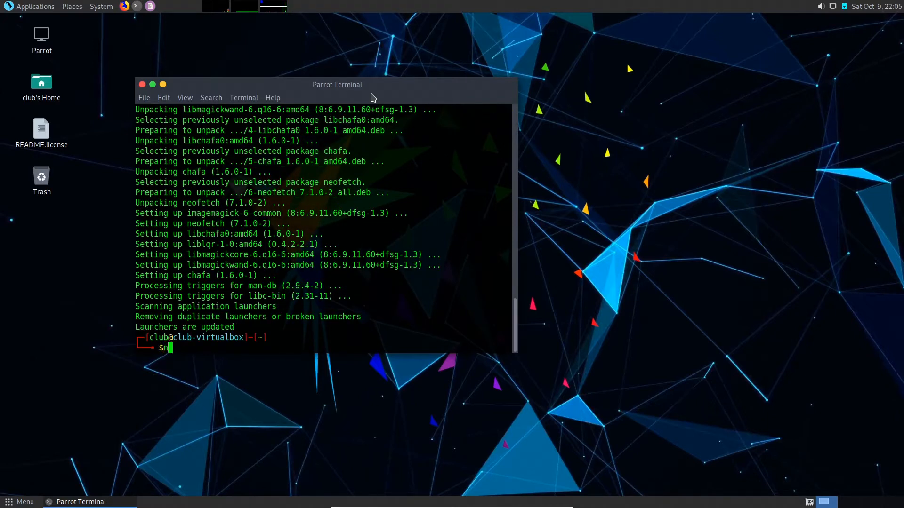
{"action": "type", "text": "eo"}
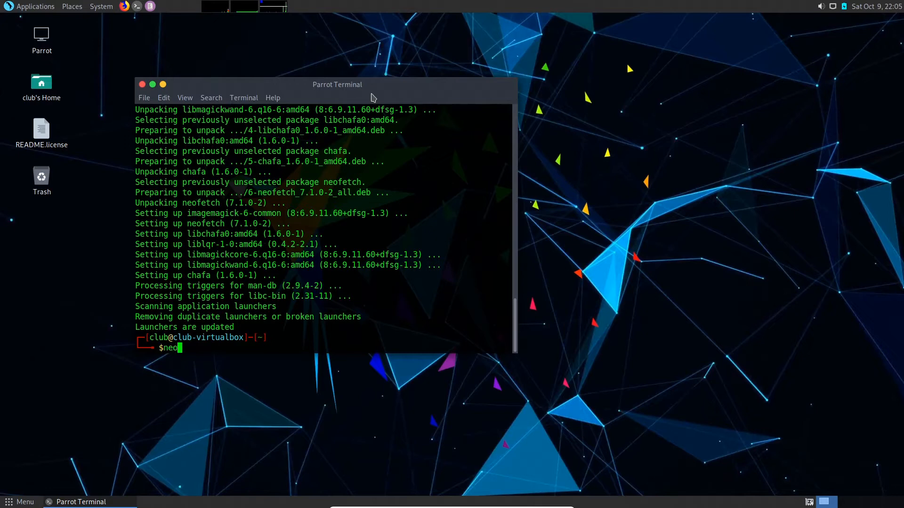
{"action": "type", "text": "fetch"}
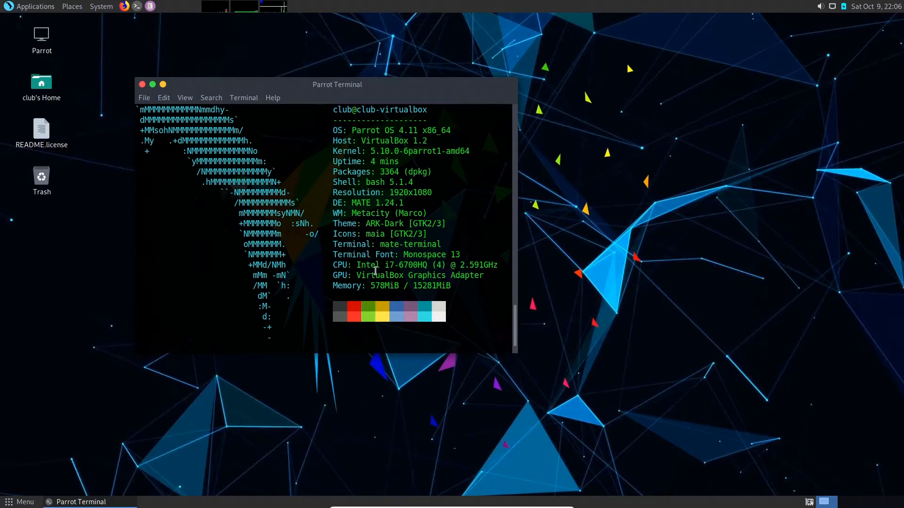
{"action": "mouse_move", "coordinate": [383, 277]}
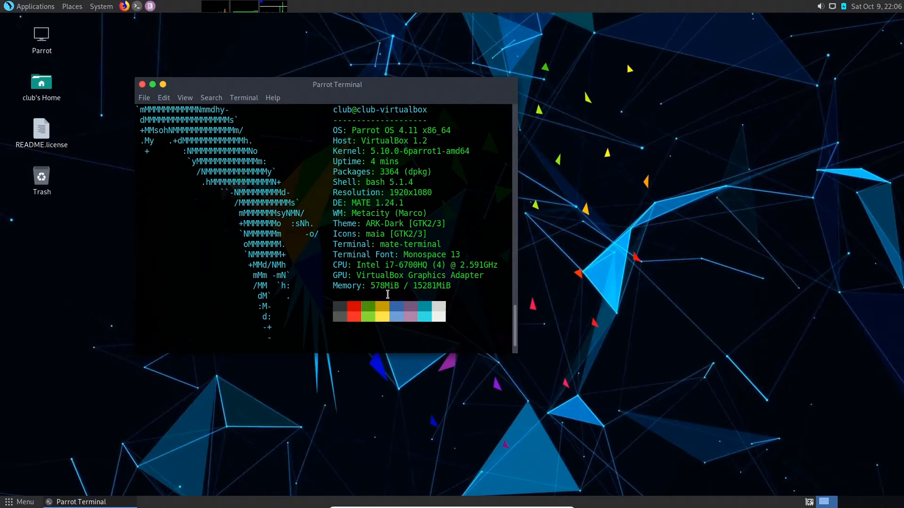
{"action": "mouse_move", "coordinate": [387, 287]}
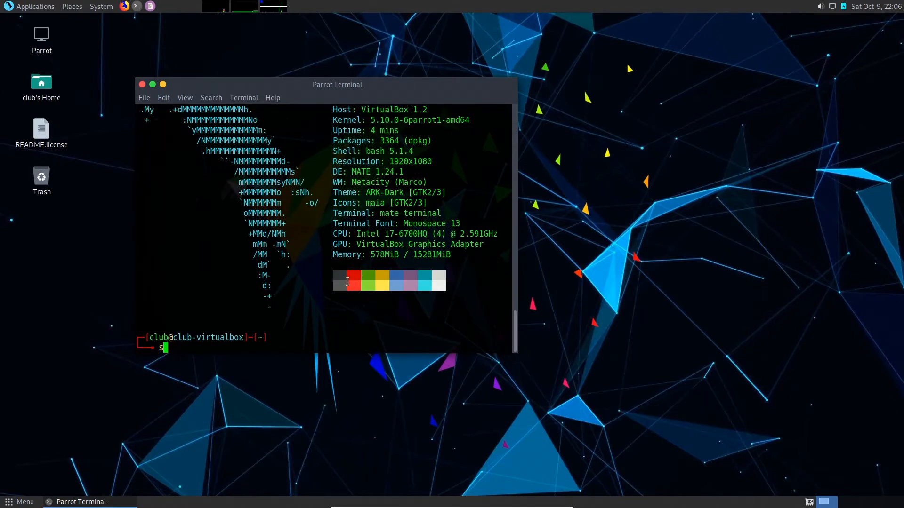
- Clear the screen, then run 'sudo apt-get install yakuake' with y; it fails on 404 fetch errors
{"action": "type", "text": "clear"}
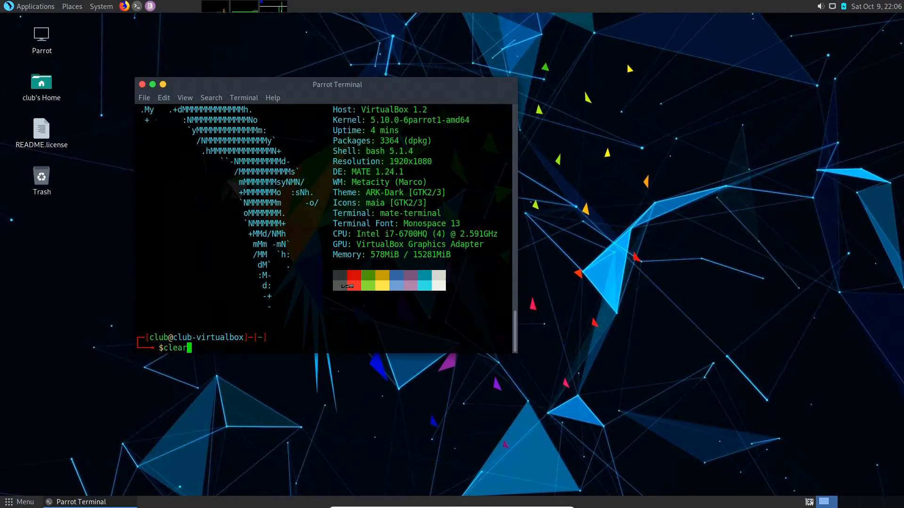
{"action": "key", "text": "Return"}
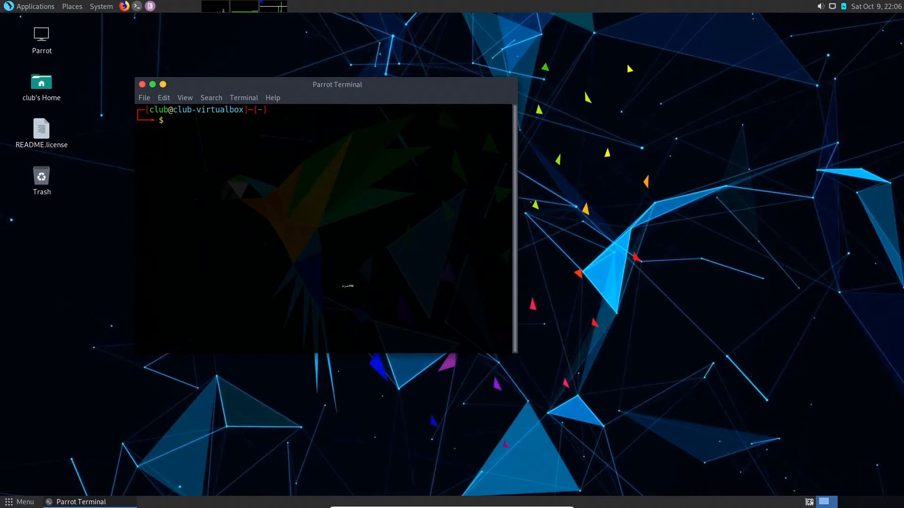
{"action": "type", "text": "sudo"}
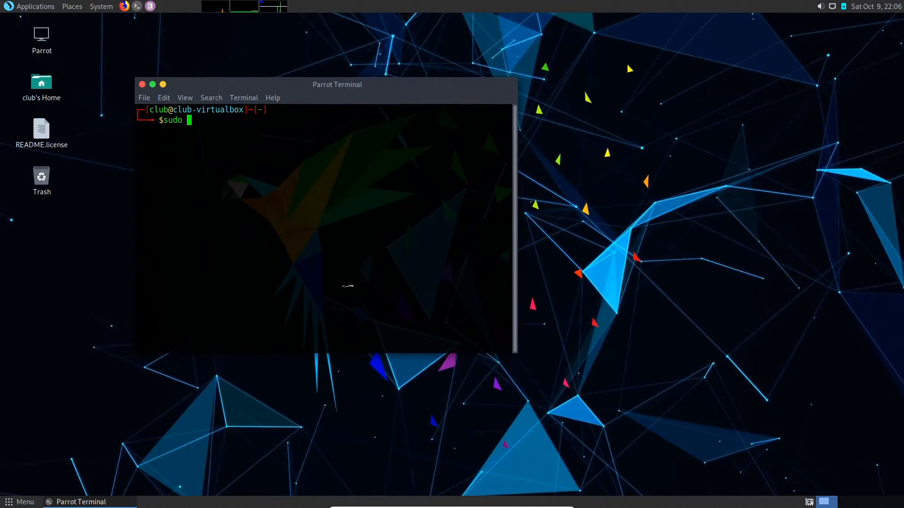
{"action": "type", "text": "apt-get instal"}
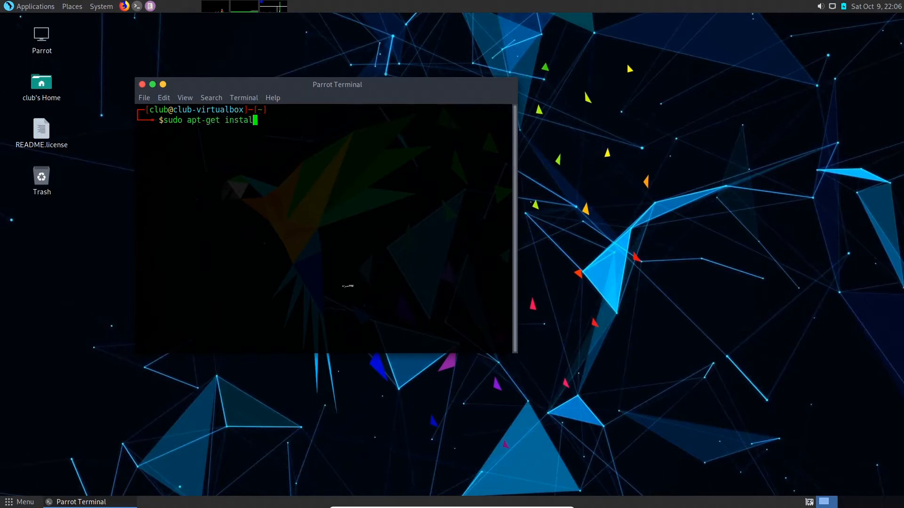
{"action": "type", "text": "yakkua"}
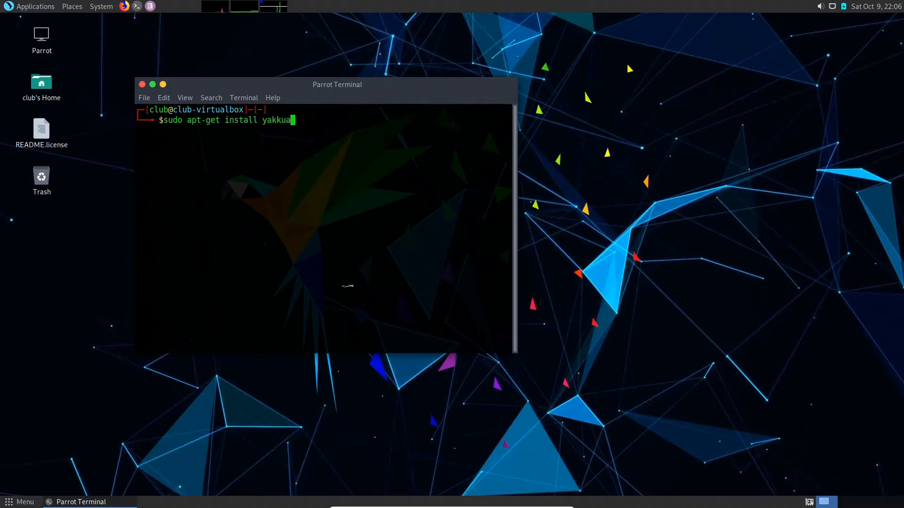
{"action": "key", "text": "BackSpace"}
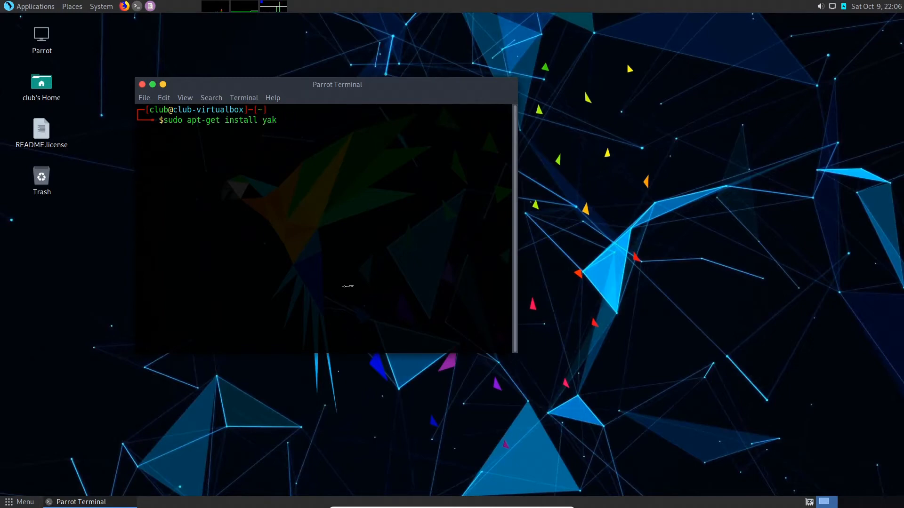
{"action": "key", "text": "Return"}
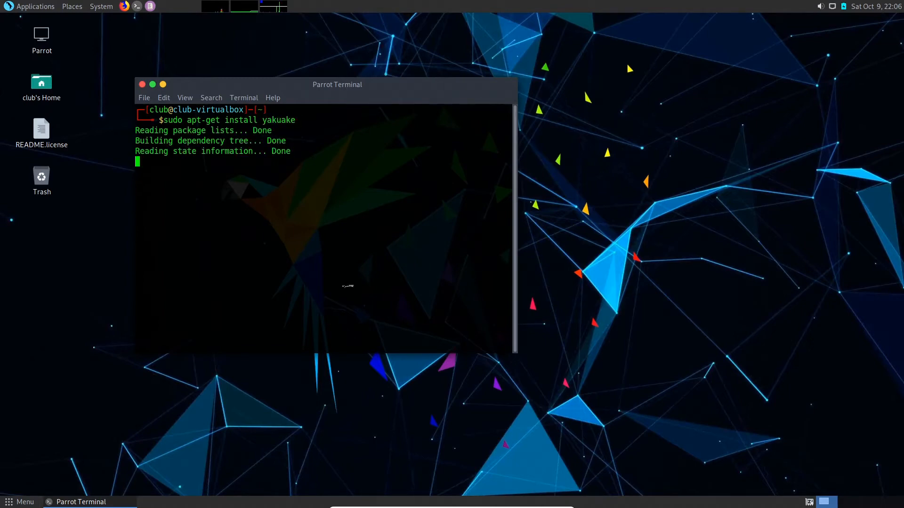
{"action": "type", "text": "y"}
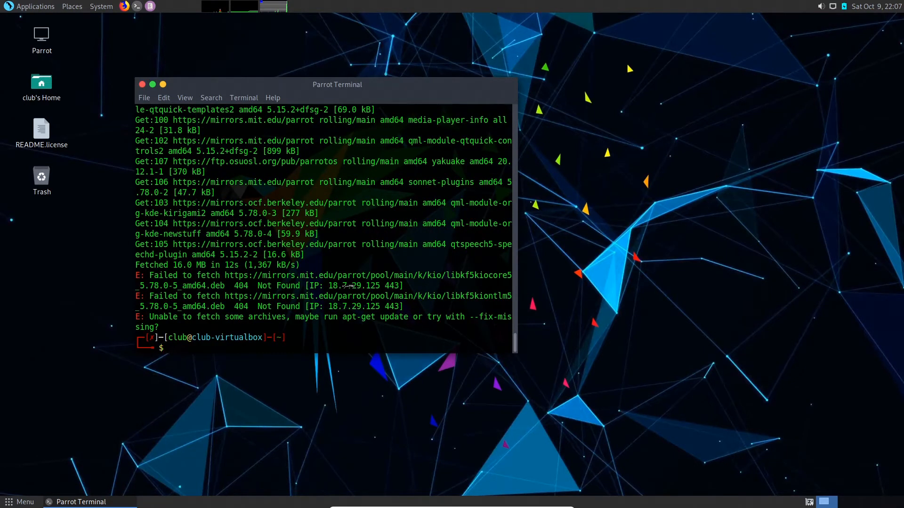
- Rerun 'sudo apt-get install yakuake' and confirm with y so yakuake and its libkf5 dependencies install
{"action": "type", "text": "sudo apt-get install yakuake"}
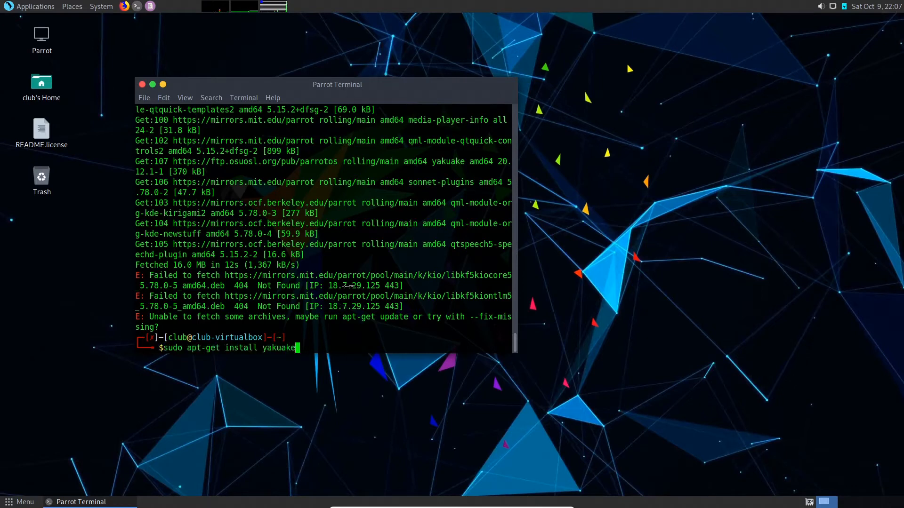
{"action": "key", "text": "Return"}
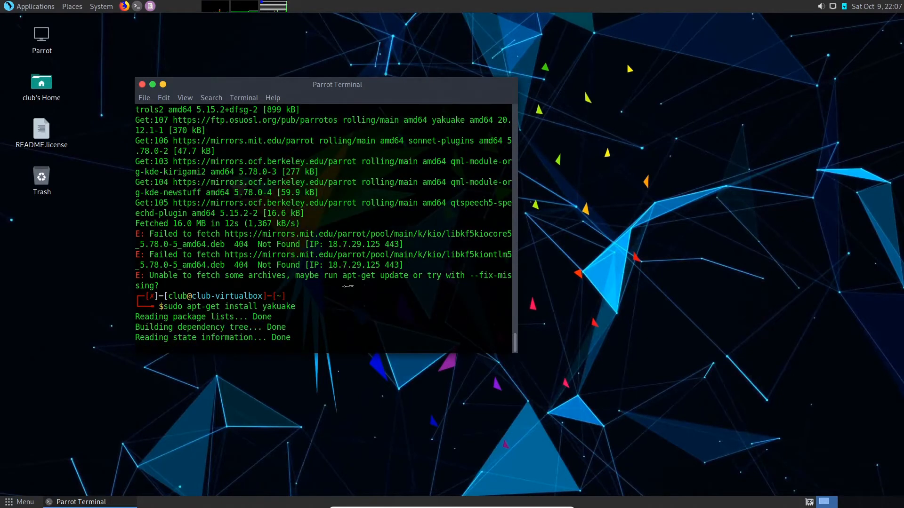
{"action": "type", "text": "y"}
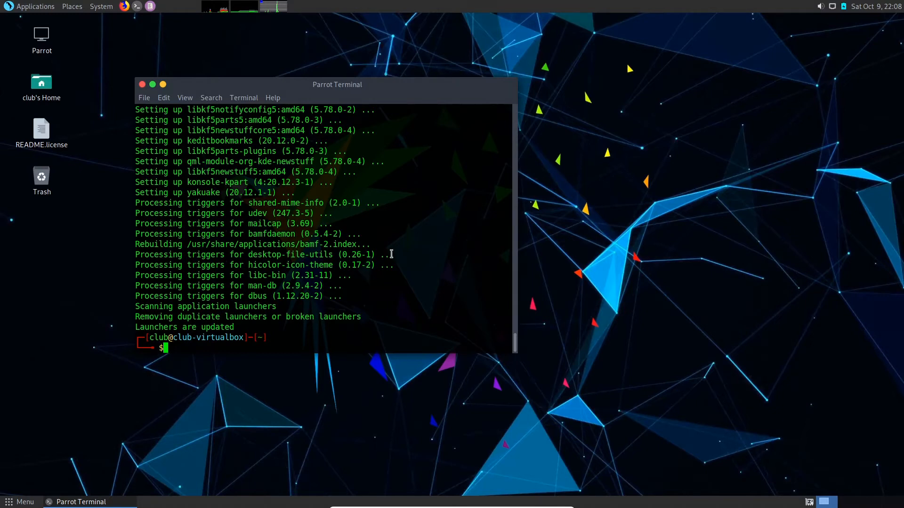
{"action": "mouse_move", "coordinate": [397, 249]}
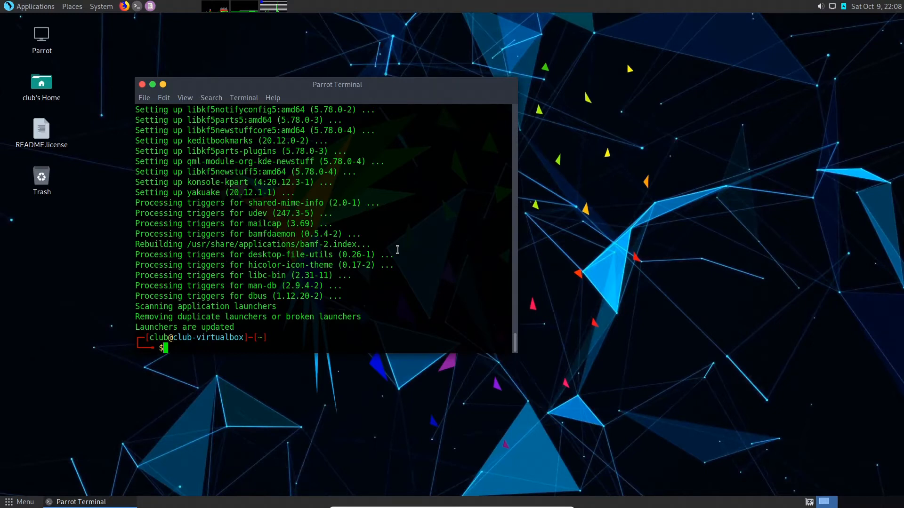
{"action": "mouse_move", "coordinate": [239, 277]}
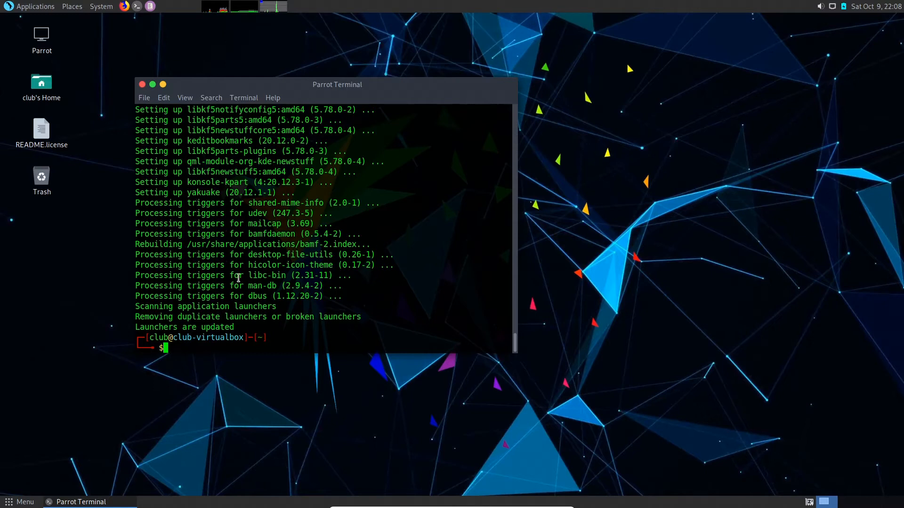
- Launch Yakuake from the menu search 'ya' and accept F12 as its show/hide shortcut
{"action": "left_click", "coordinate": [34, 6]}
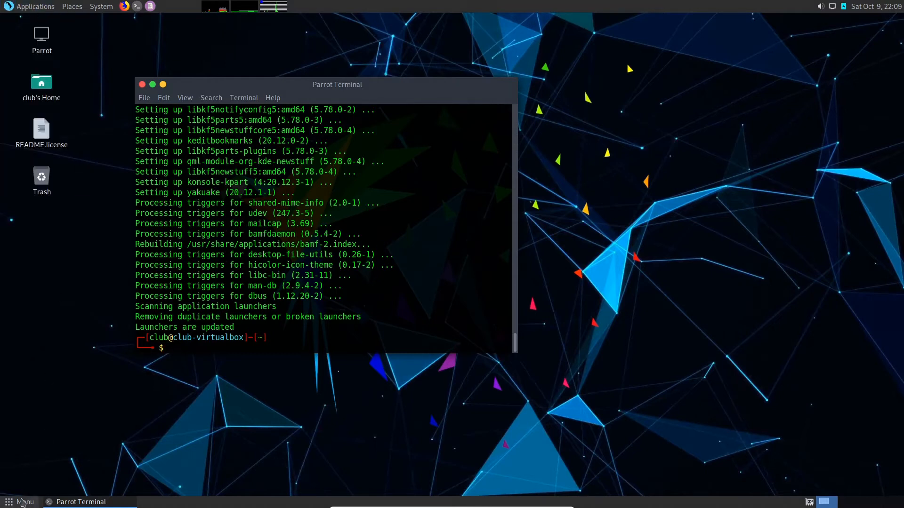
{"action": "left_click", "coordinate": [24, 502]}
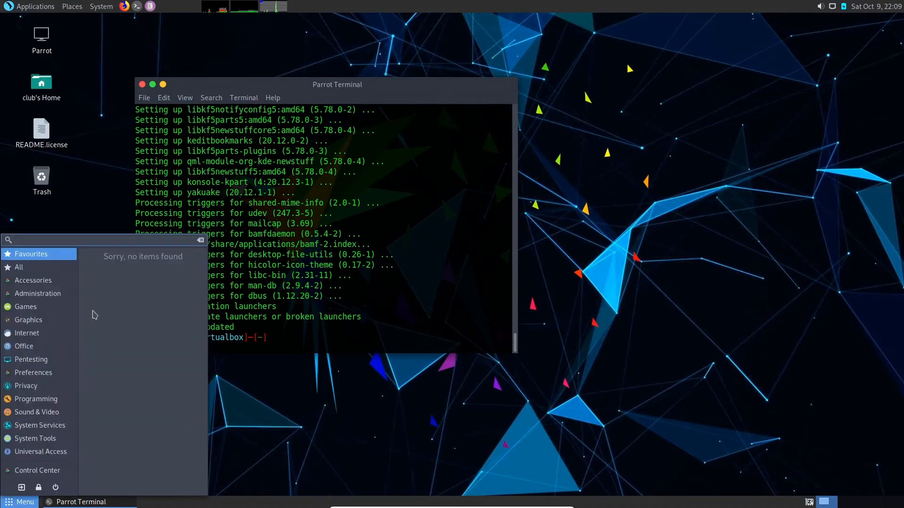
{"action": "type", "text": "ya"}
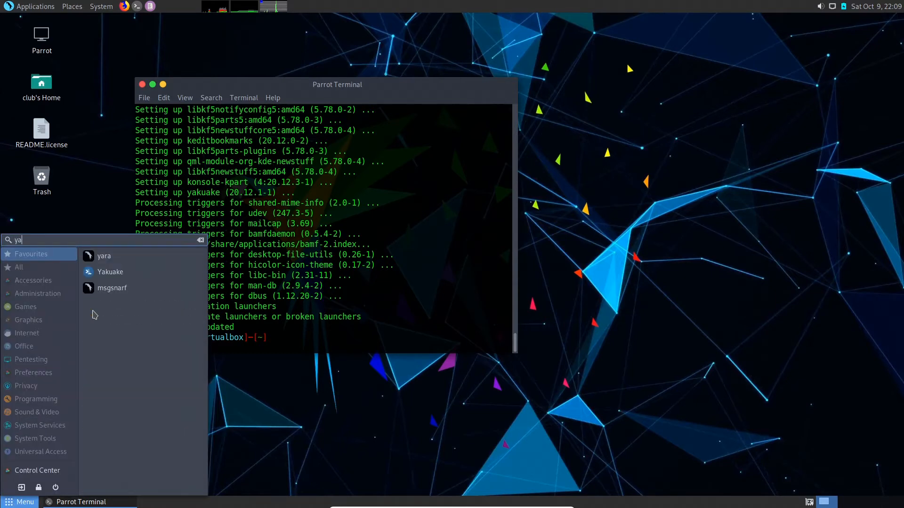
{"action": "mouse_move", "coordinate": [110, 271]}
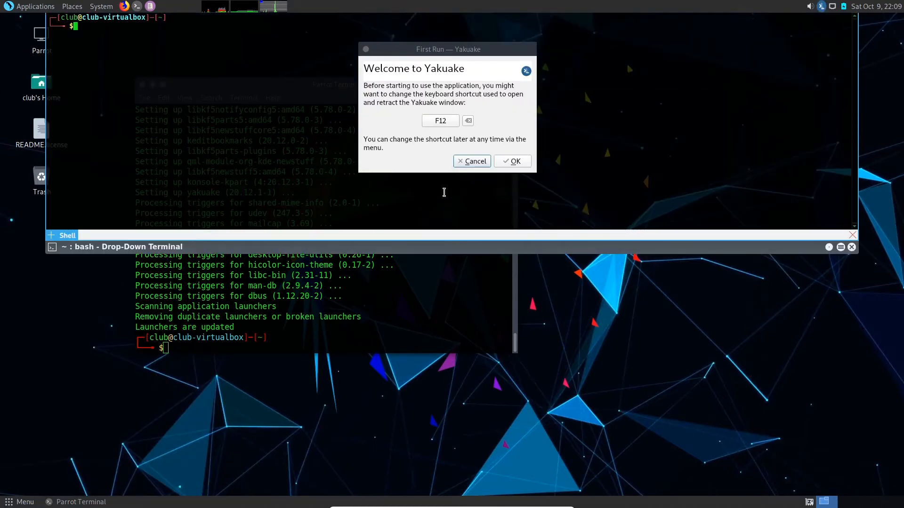
{"action": "mouse_move", "coordinate": [436, 130]}
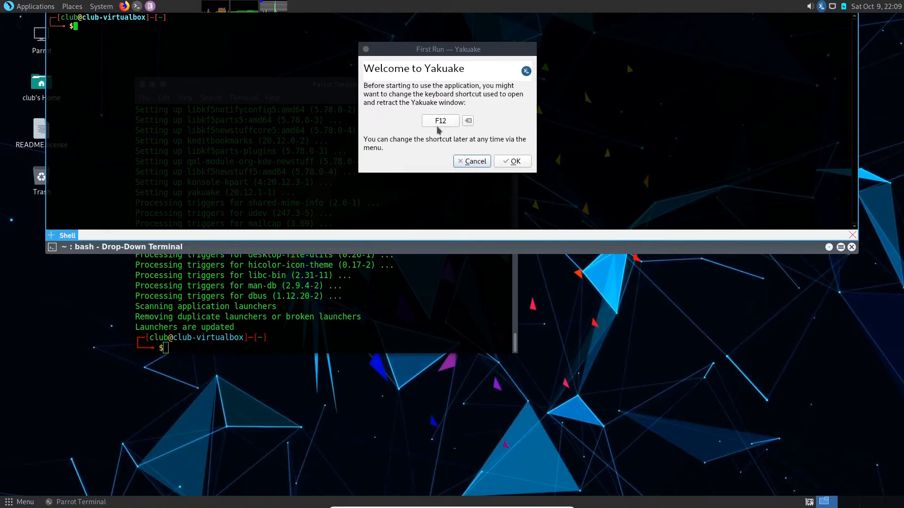
{"action": "mouse_move", "coordinate": [446, 120]}
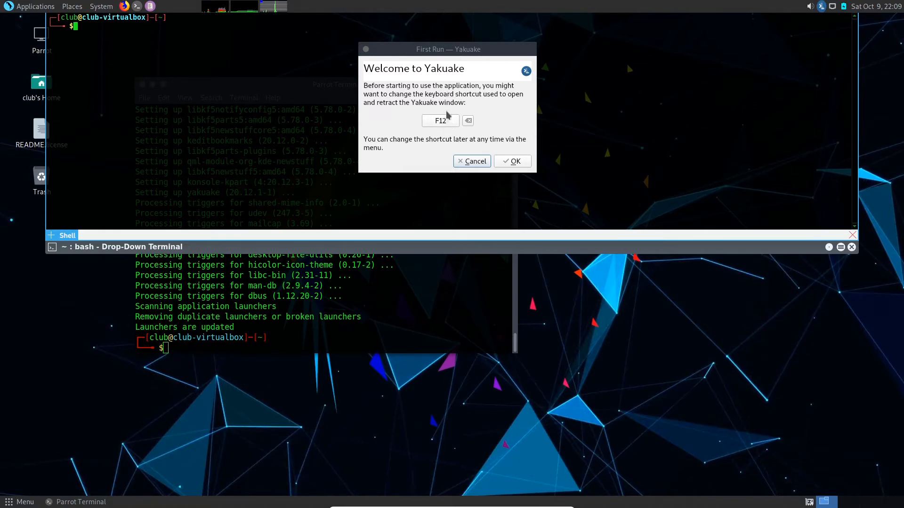
{"action": "left_click", "coordinate": [512, 161]}
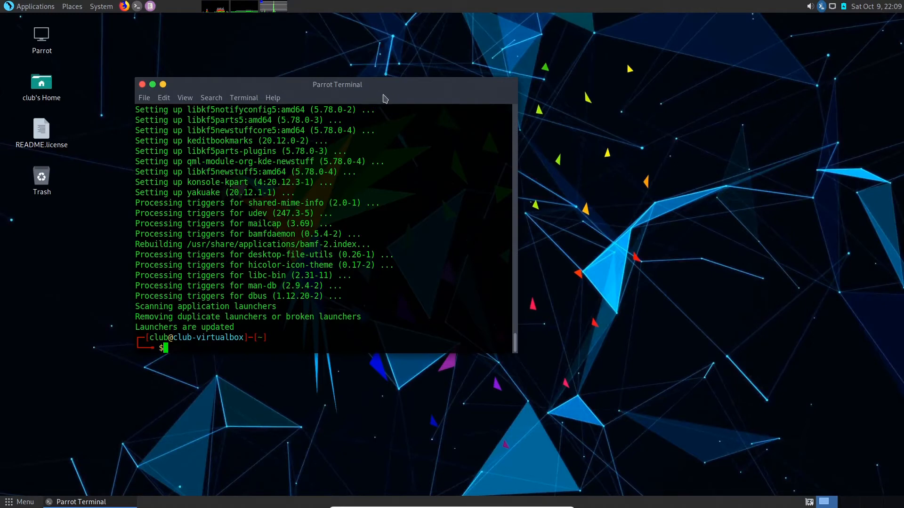
- Centre the terminal and run 'sudo apt-get install compiz' with y to install Compiz and its plugins
{"action": "left_click_drag", "start_coordinate": [337, 84], "coordinate": [464, 94]}
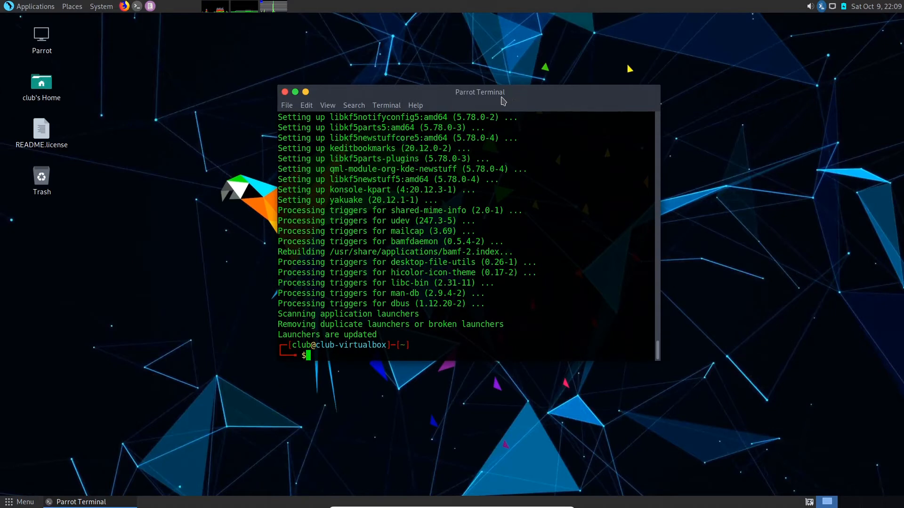
{"action": "left_click_drag", "start_coordinate": [480, 91], "coordinate": [419, 95]}
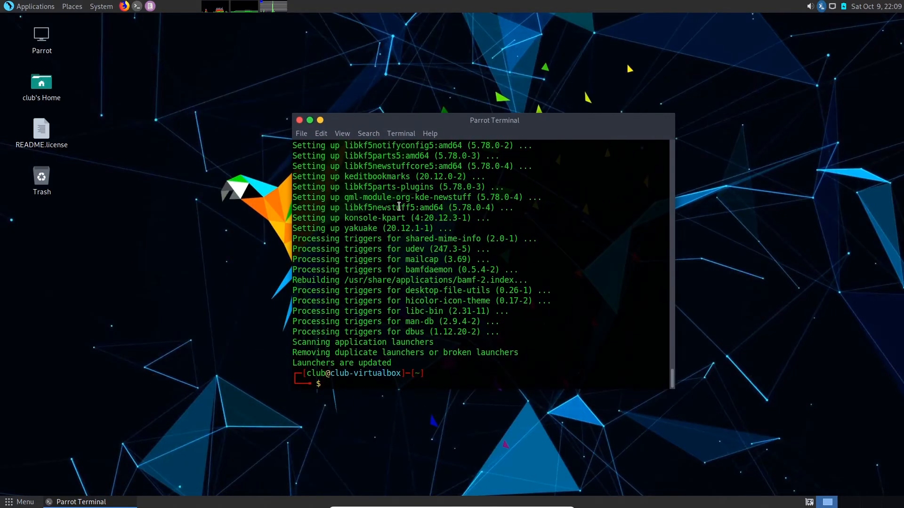
{"action": "type", "text": "sudo apt"}
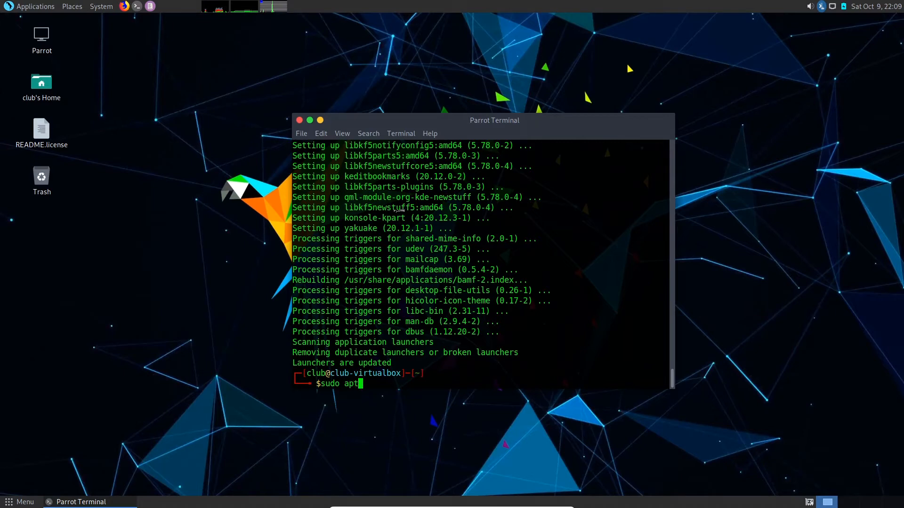
{"action": "type", "text": "-get install"}
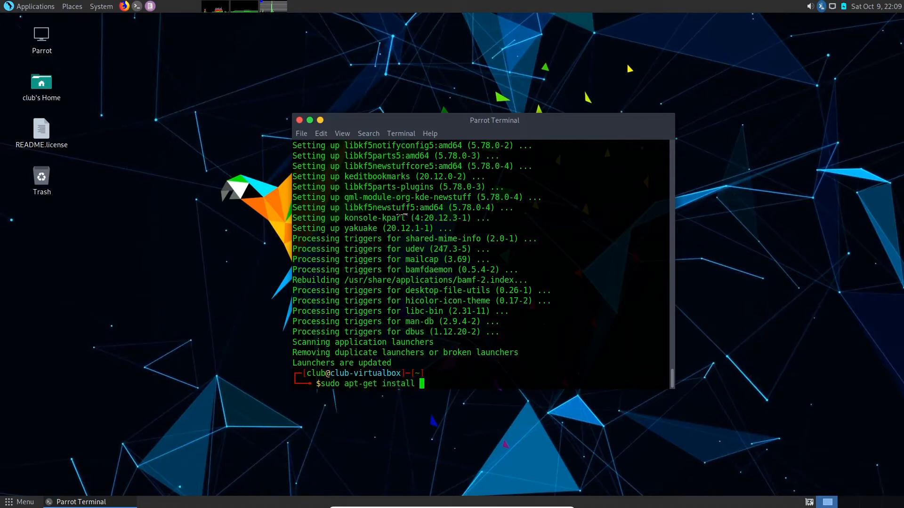
{"action": "type", "text": "compiz"}
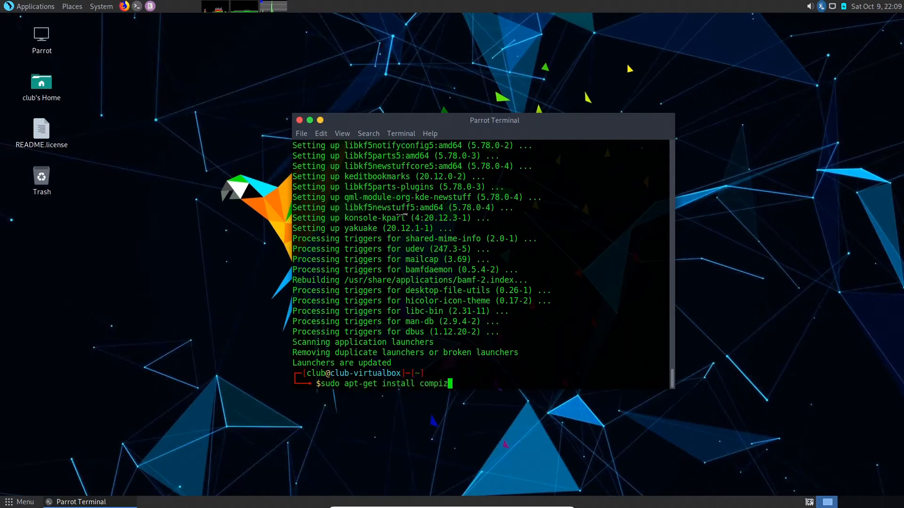
{"action": "key", "text": "Return"}
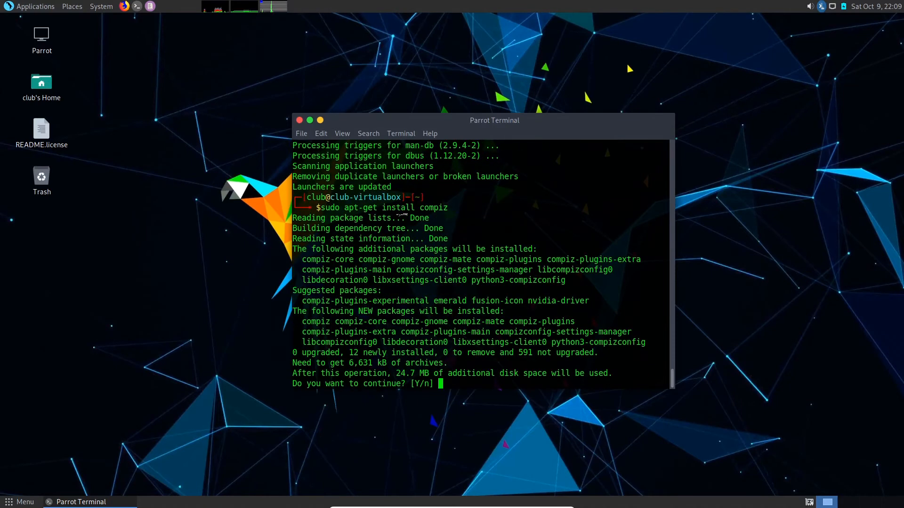
{"action": "type", "text": "y"}
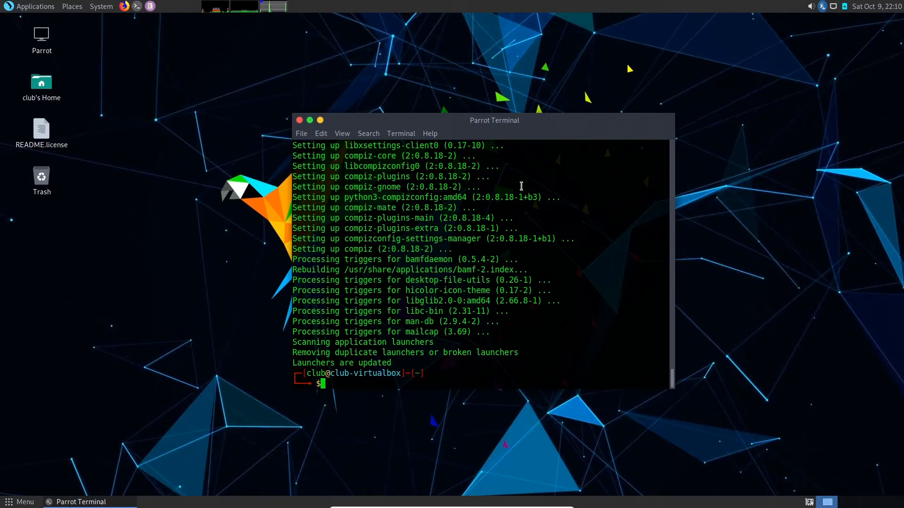
{"action": "mouse_move", "coordinate": [636, 139]}
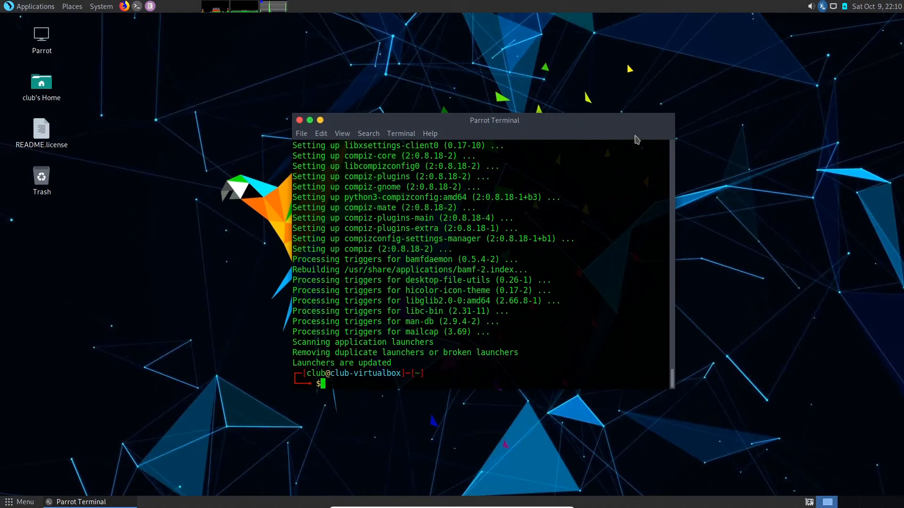
{"action": "type", "text": "c"}
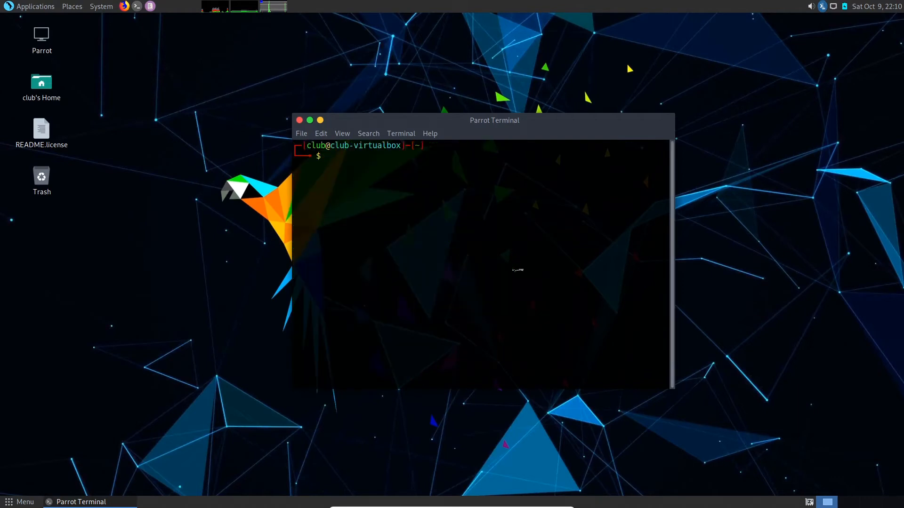
- Run 'exit' to close the terminal session, leaving the desktop showing
{"action": "type", "text": "exit"}
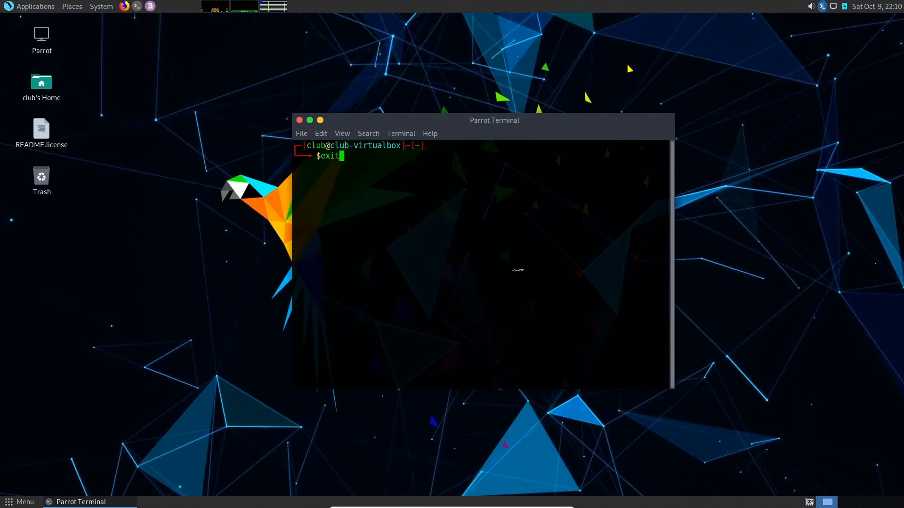
{"action": "key", "text": "Return"}
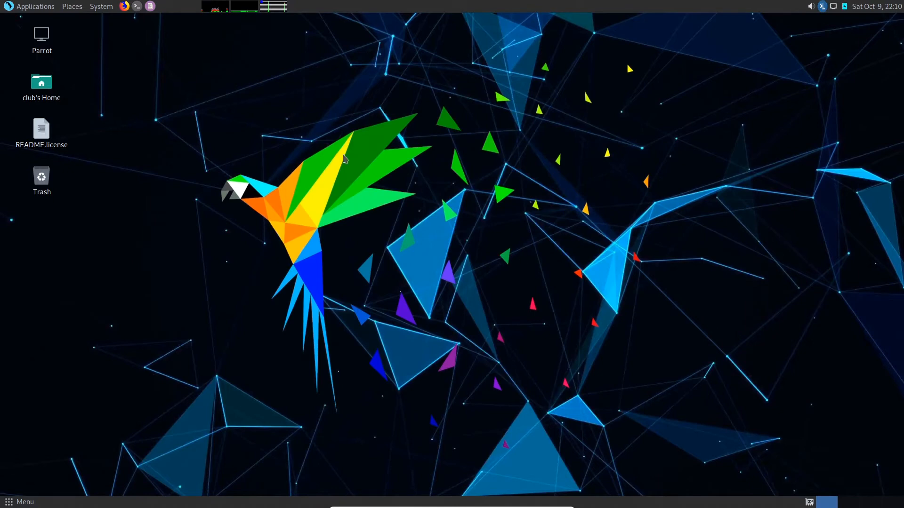
{"action": "key", "text": "F12"}
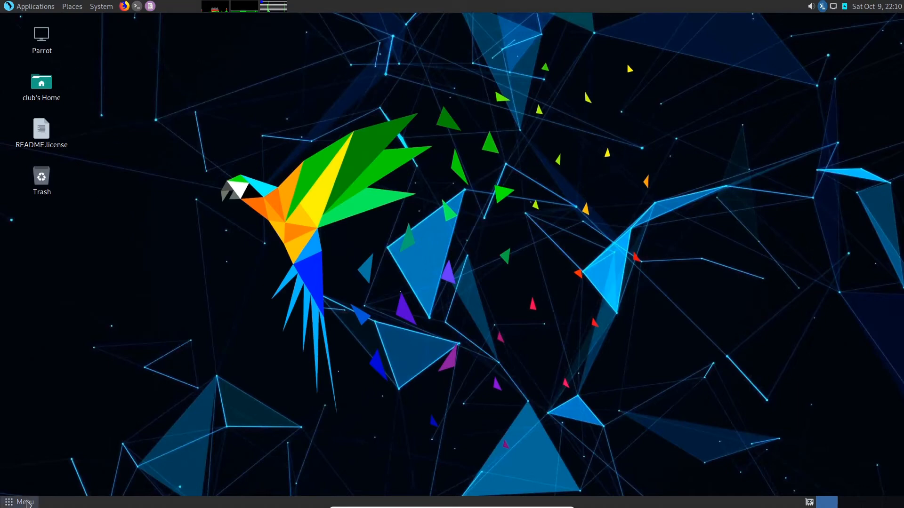
- Launch MATE Tweak via 'mate tw', set the Windows window manager to Compiz, and close it
{"action": "left_click", "coordinate": [23, 502]}
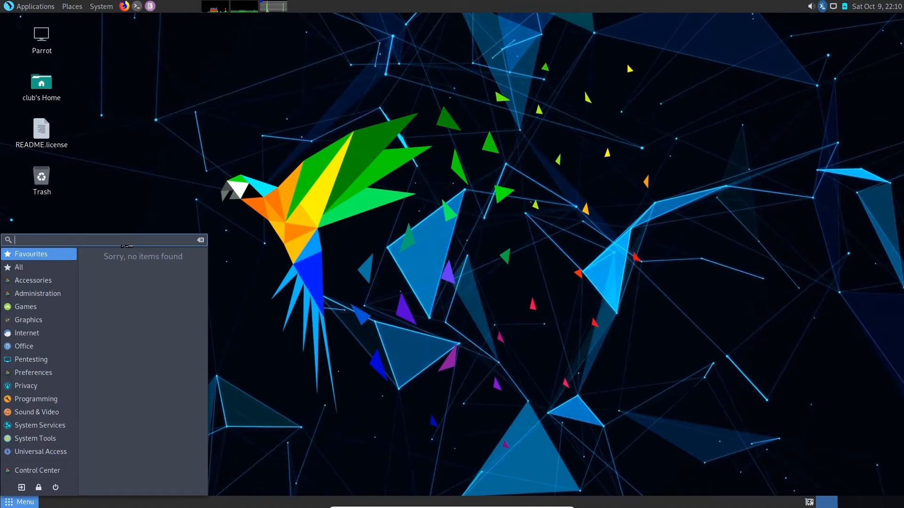
{"action": "type", "text": "mate tw"}
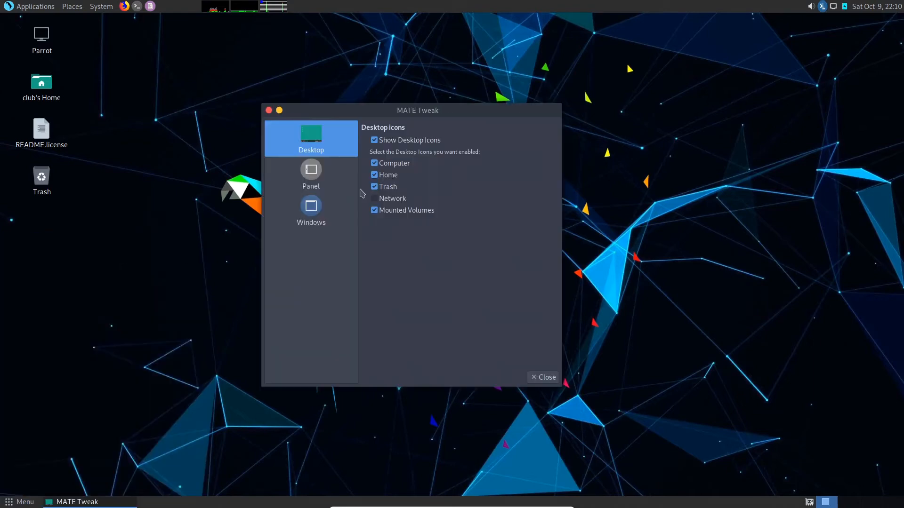
{"action": "left_click", "coordinate": [311, 210]}
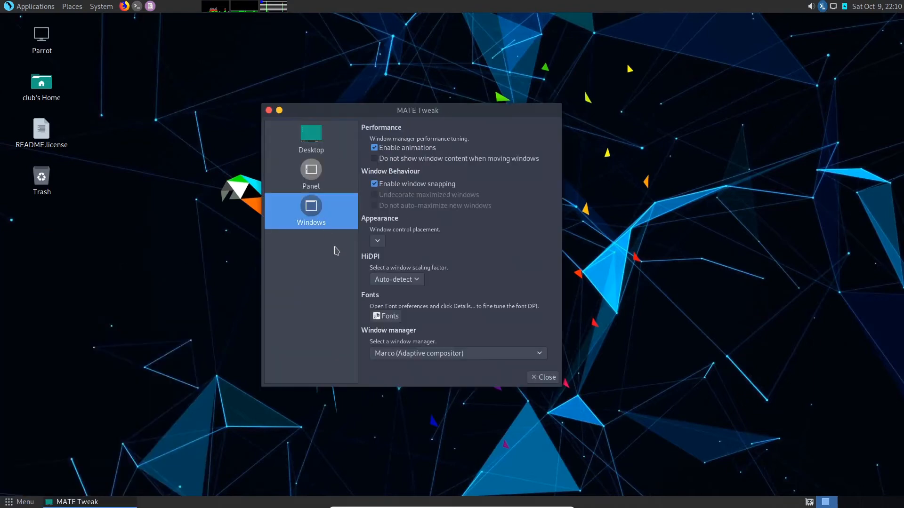
{"action": "mouse_move", "coordinate": [387, 339]}
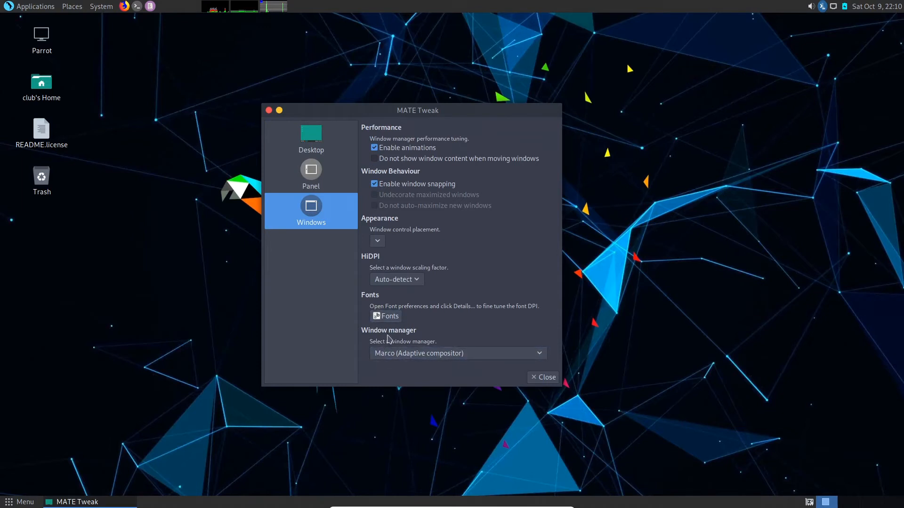
{"action": "left_click", "coordinate": [457, 352]}
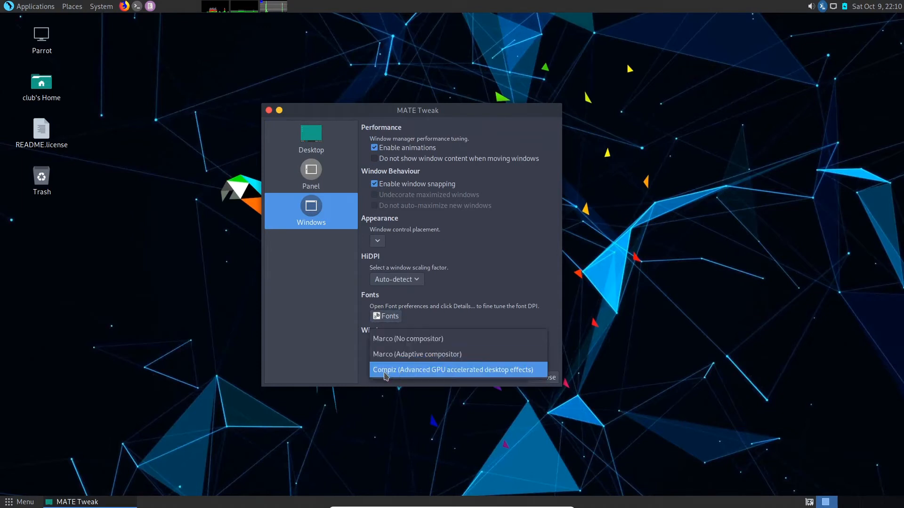
{"action": "mouse_move", "coordinate": [502, 375]}
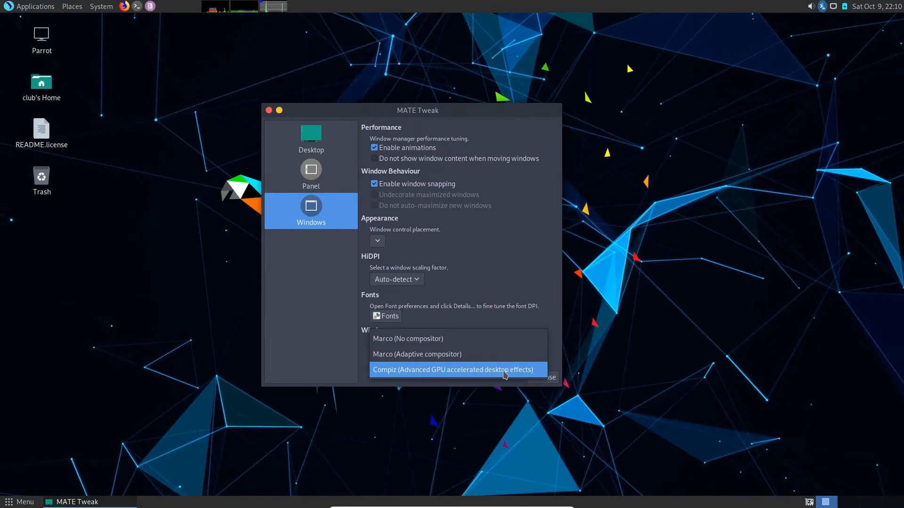
{"action": "left_click", "coordinate": [454, 369]}
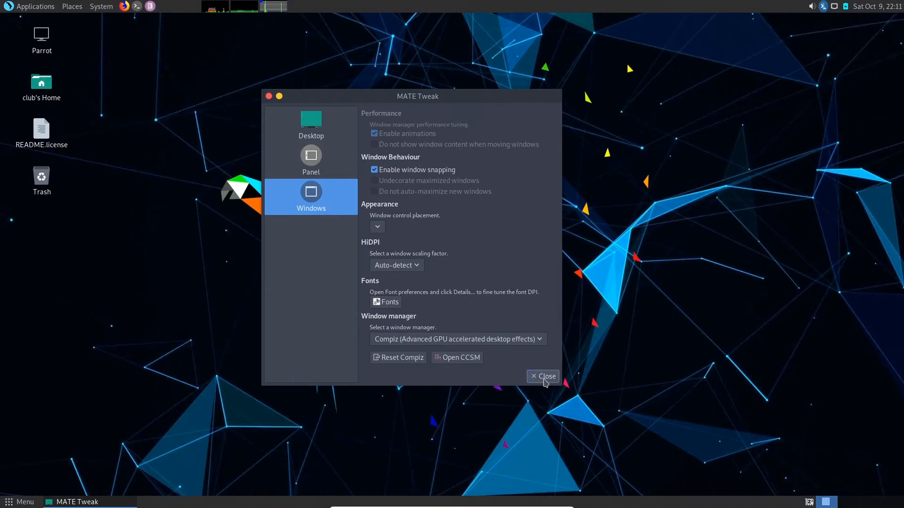
{"action": "left_click", "coordinate": [542, 376]}
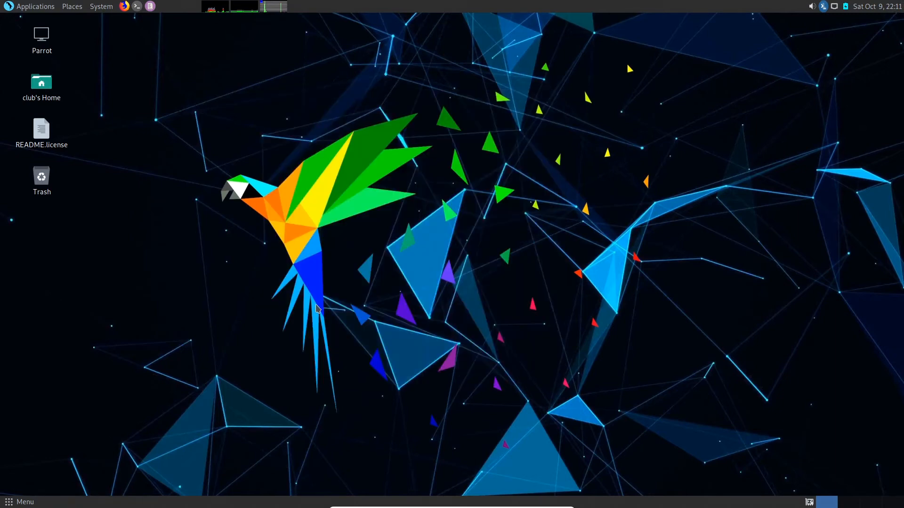
{"action": "mouse_move", "coordinate": [461, 186]}
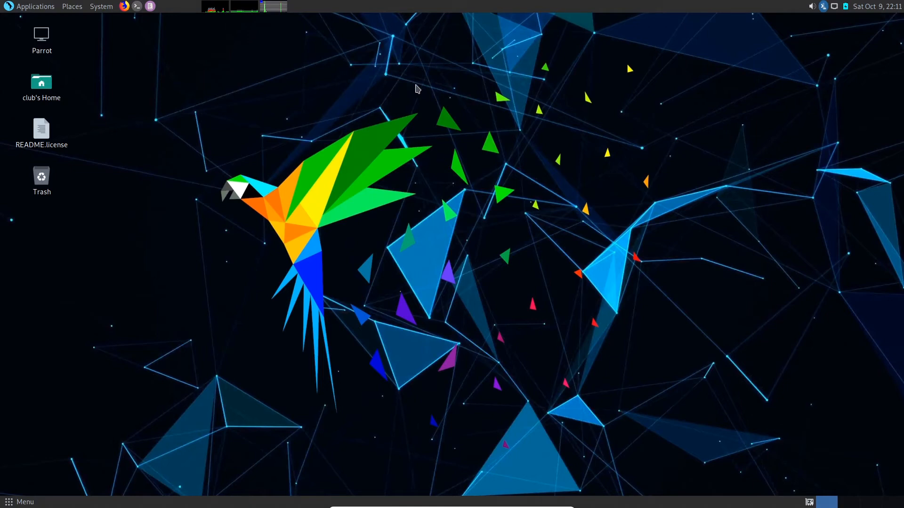
- From the desktop menu, set the dark teal winged parrot wallpaper in Appearance Preferences and close it
{"action": "right_click", "coordinate": [417, 89]}
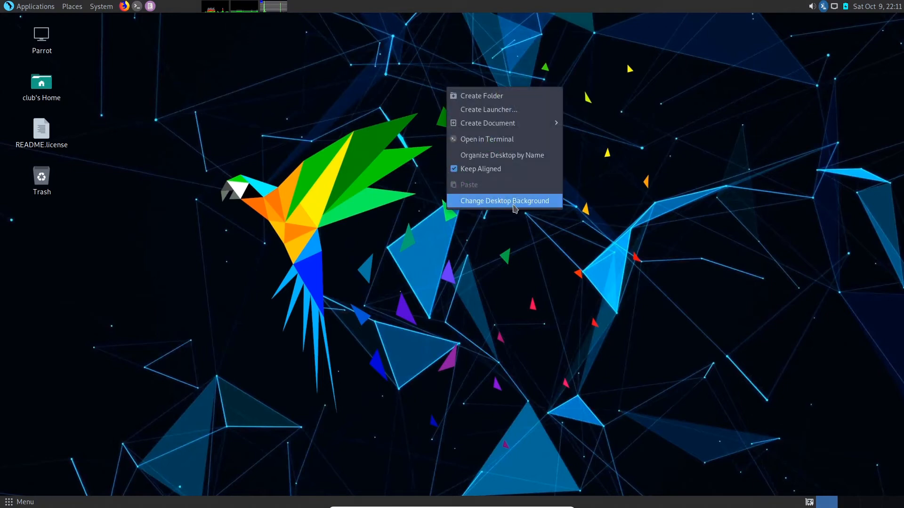
{"action": "left_click", "coordinate": [503, 200]}
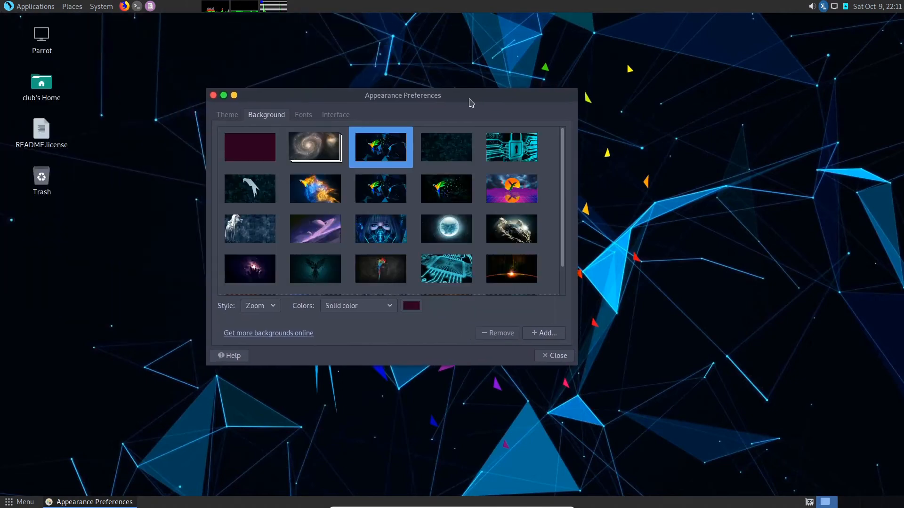
{"action": "left_click", "coordinate": [315, 269]}
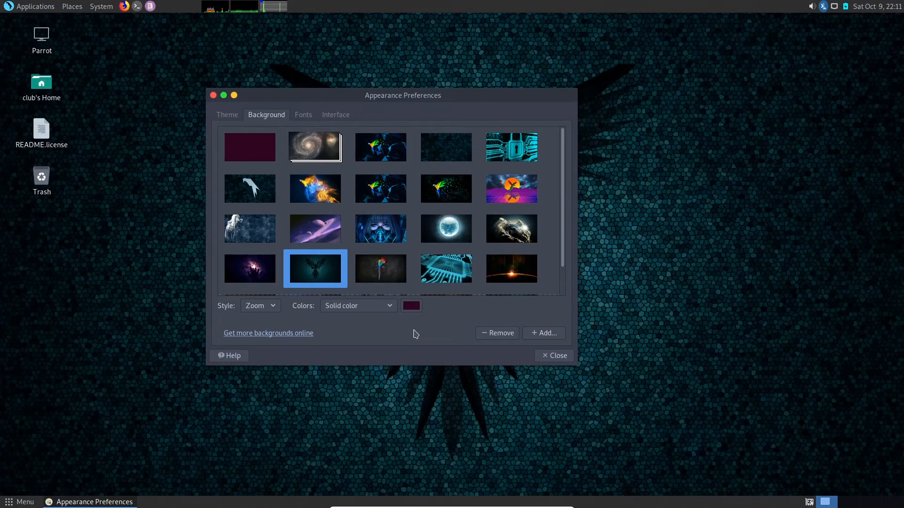
{"action": "left_click", "coordinate": [553, 356]}
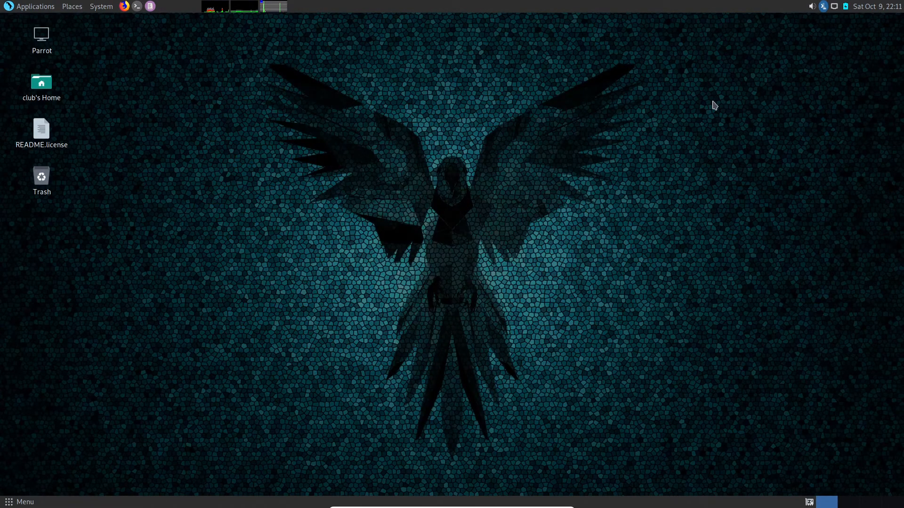
{"action": "mouse_move", "coordinate": [121, 294]}
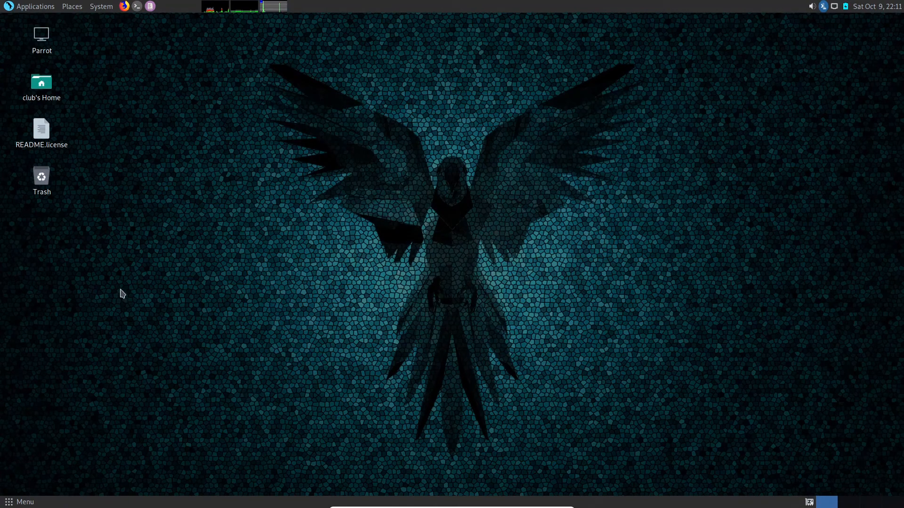
{"action": "mouse_move", "coordinate": [67, 269]}
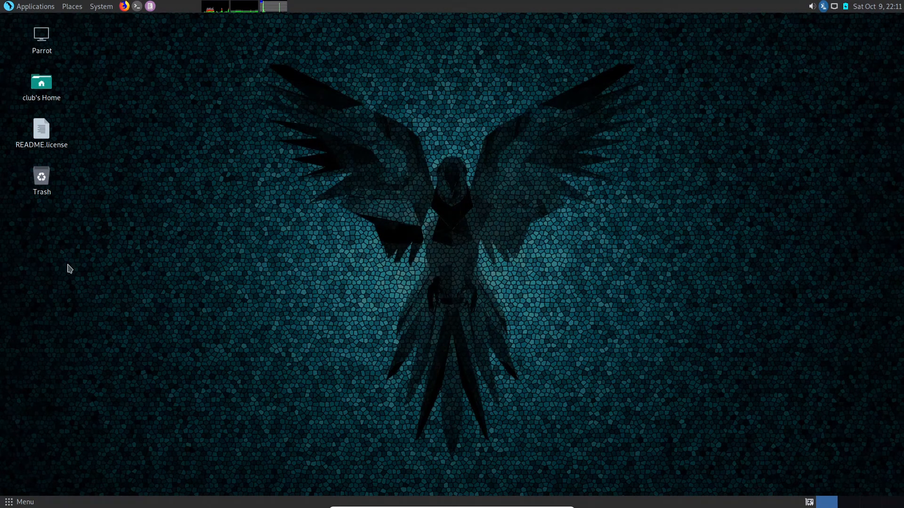
- Search the applications menu for 'con' to find Control Center
{"action": "left_click", "coordinate": [20, 502]}
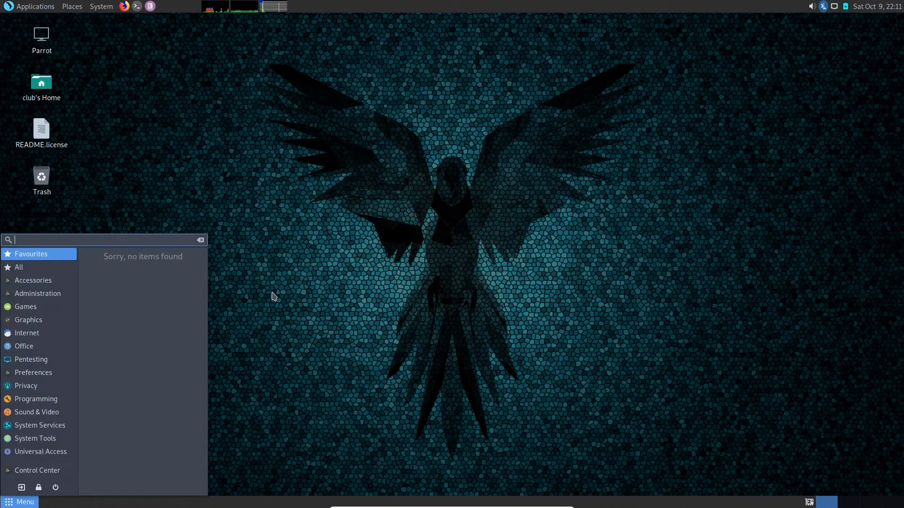
{"action": "type", "text": "con"}
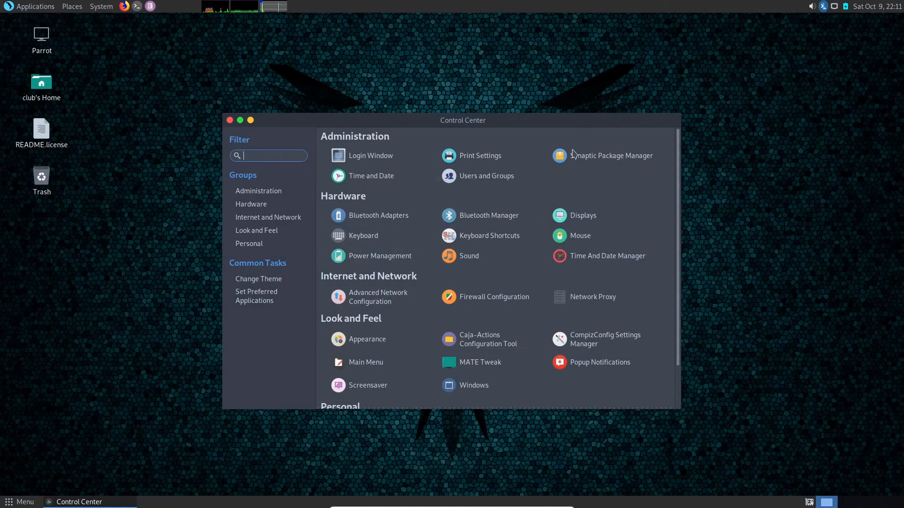
{"action": "mouse_move", "coordinate": [541, 321]}
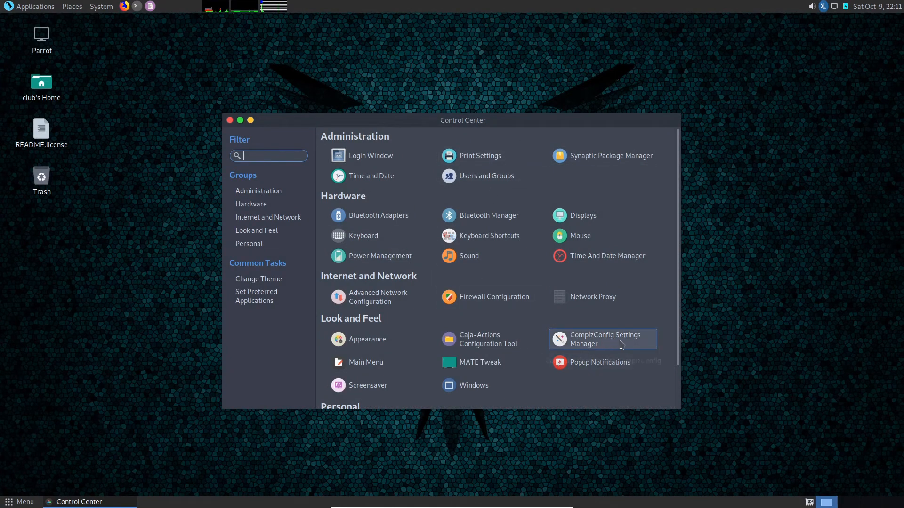
{"action": "mouse_move", "coordinate": [594, 343]}
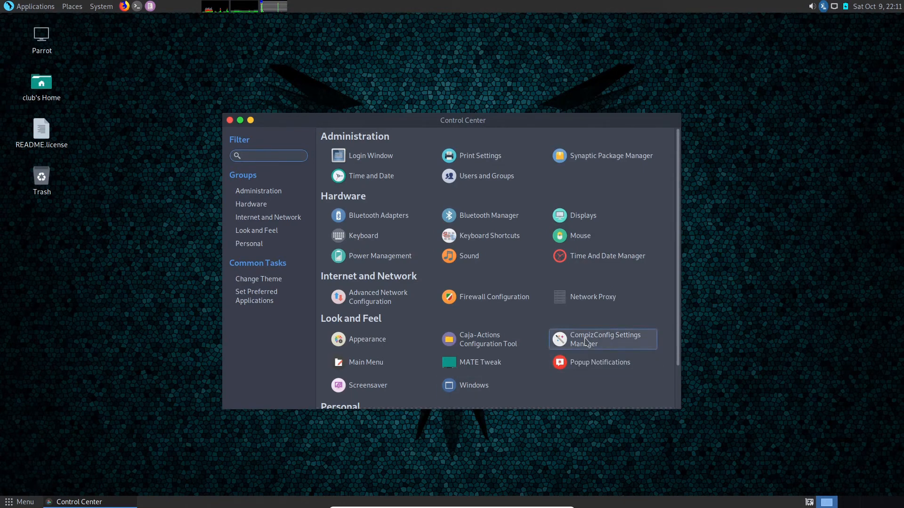
{"action": "mouse_move", "coordinate": [585, 343]}
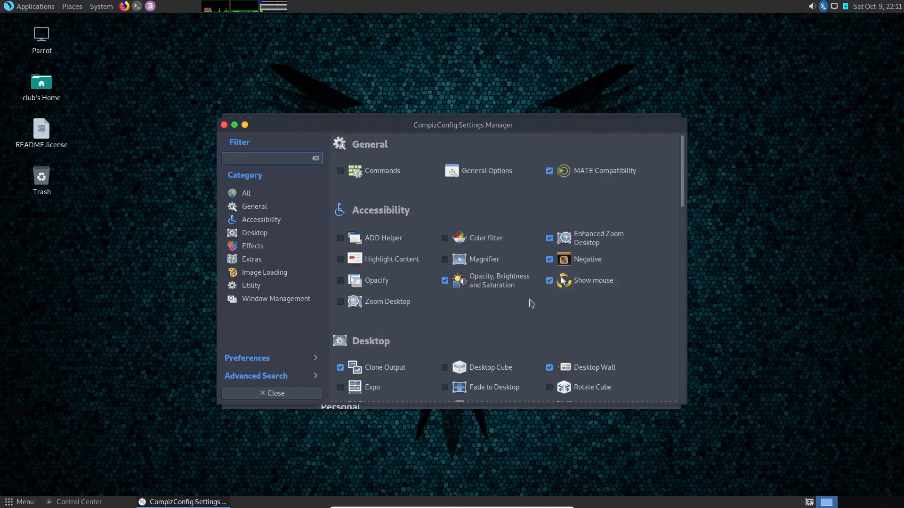
{"action": "scroll", "scroll_direction": "down", "scroll_amount": 3}
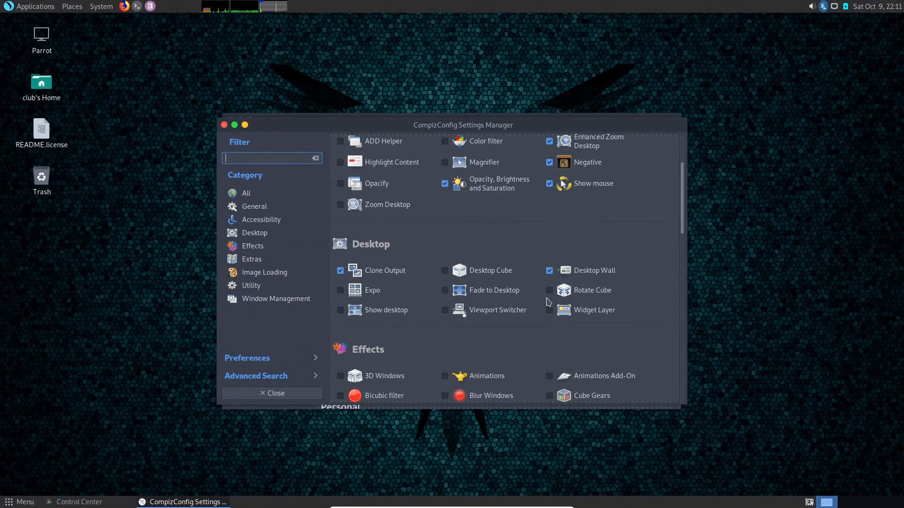
{"action": "scroll", "scroll_direction": "down", "scroll_amount": 3}
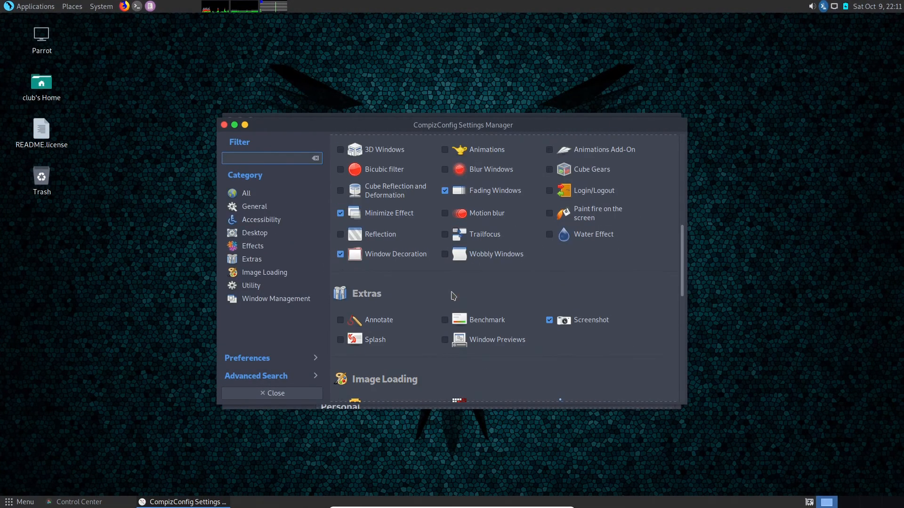
{"action": "scroll", "scroll_direction": "down", "scroll_amount": 3}
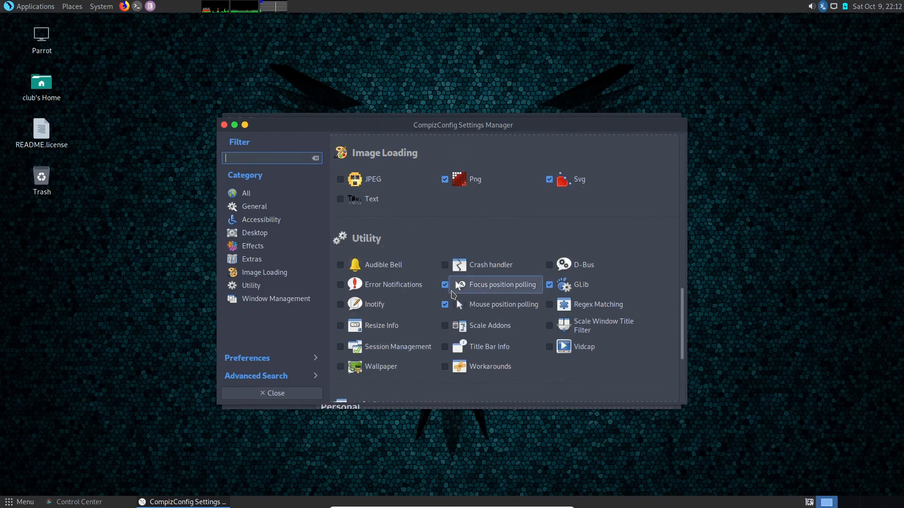
{"action": "scroll", "scroll_direction": "down", "scroll_amount": 3}
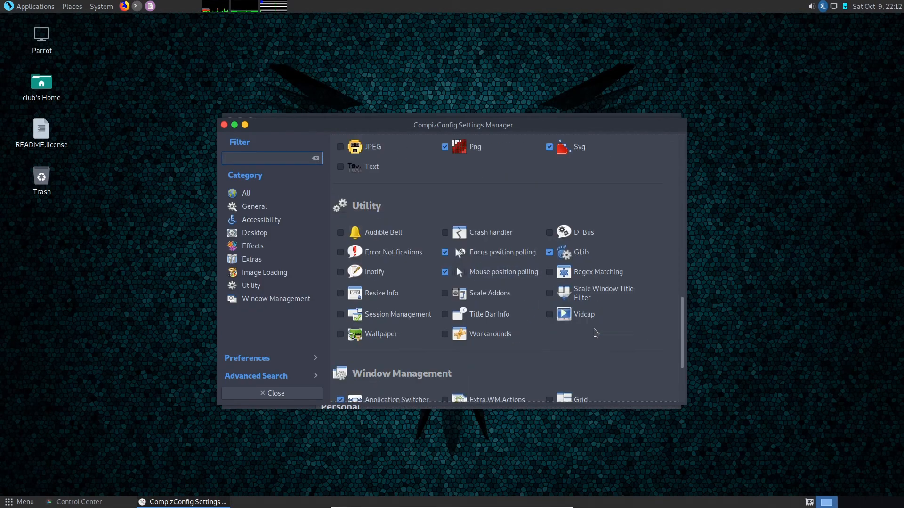
{"action": "scroll", "scroll_direction": "down", "scroll_amount": 3}
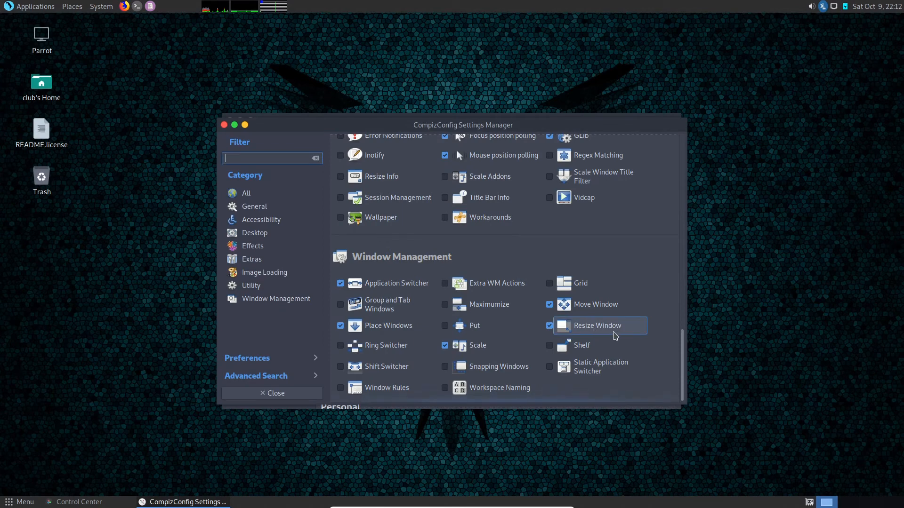
{"action": "left_click", "coordinate": [339, 345]}
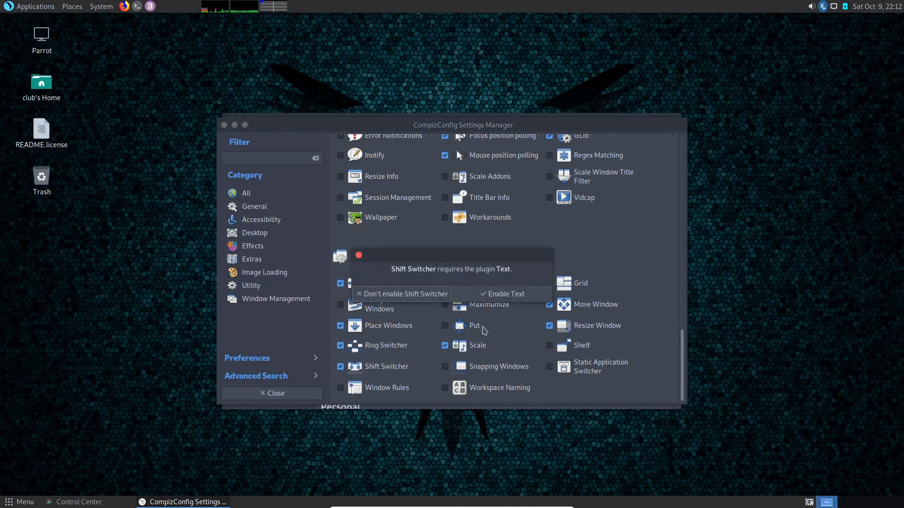
- Resolve the Text plugin prompt, untick Shift Switcher, and re-enable Ring Switcher
{"action": "left_click", "coordinate": [505, 293]}
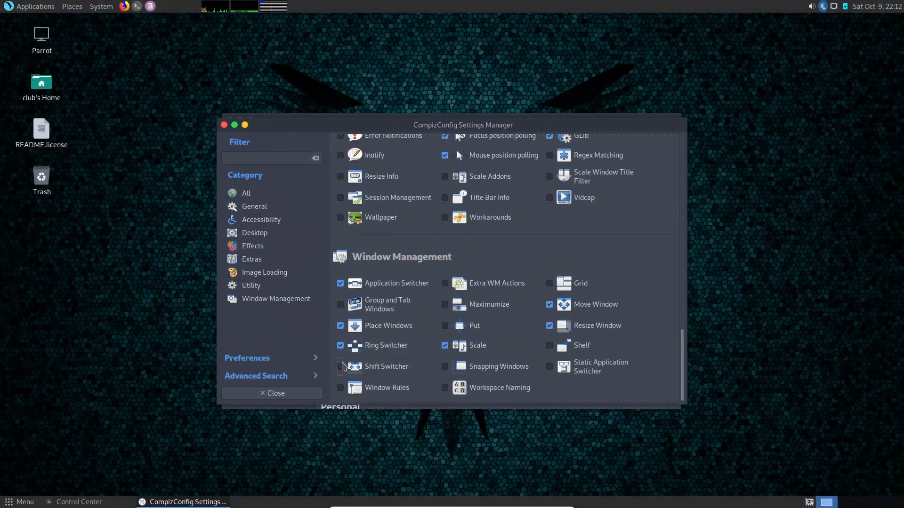
{"action": "left_click", "coordinate": [340, 345]}
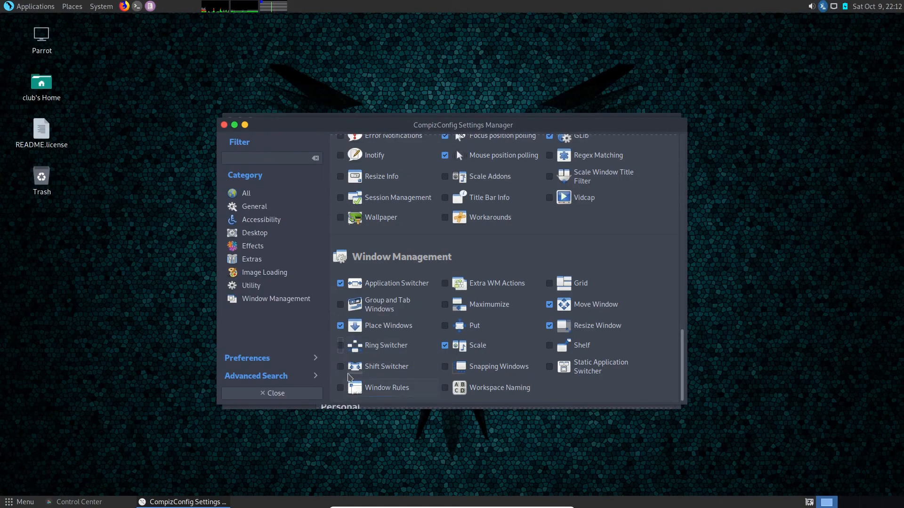
{"action": "left_click", "coordinate": [340, 366]}
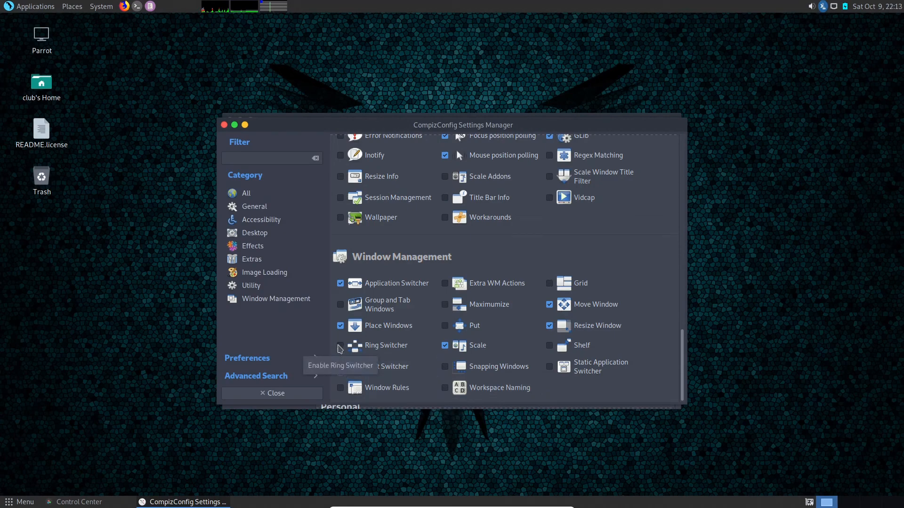
{"action": "left_click", "coordinate": [340, 345]}
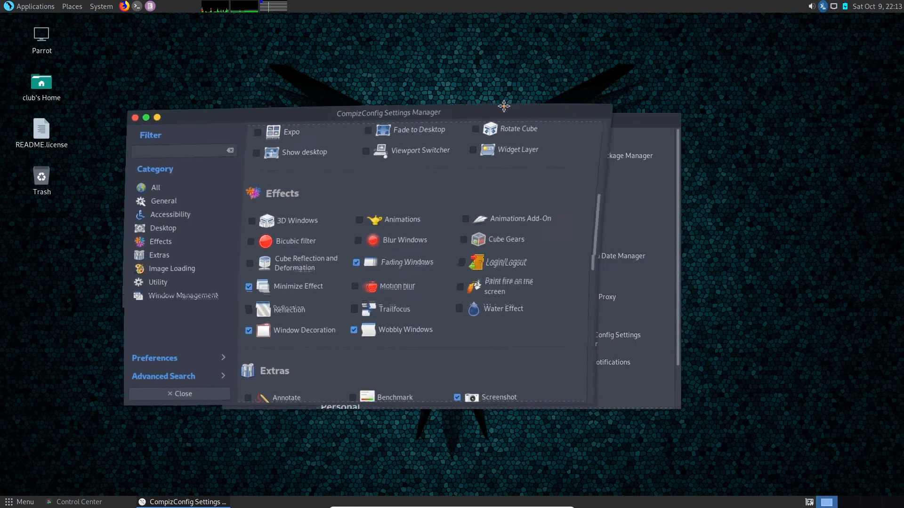
- Turn off Desktop Wall, enable Desktop Cube and Rotate Cube, accepting the Desktop Cube dependency
{"action": "left_click_drag", "start_coordinate": [504, 113], "coordinate": [480, 101]}
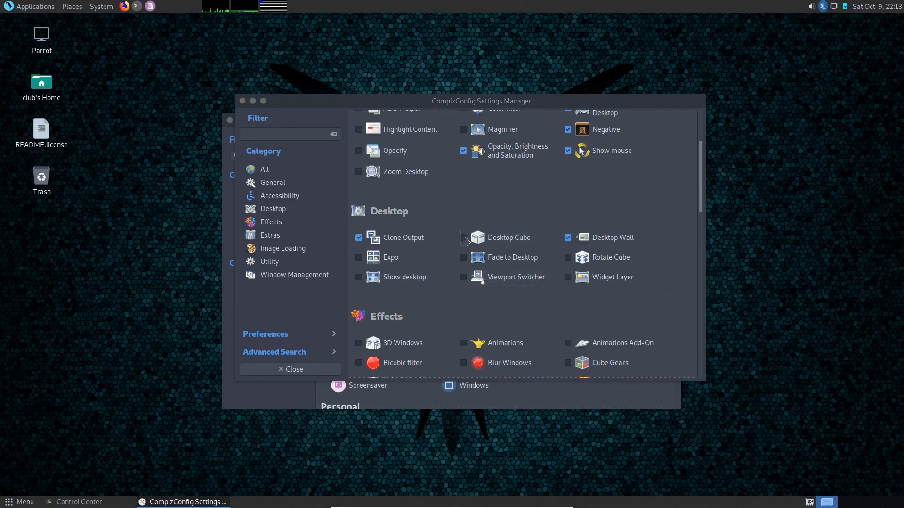
{"action": "left_click", "coordinate": [463, 237]}
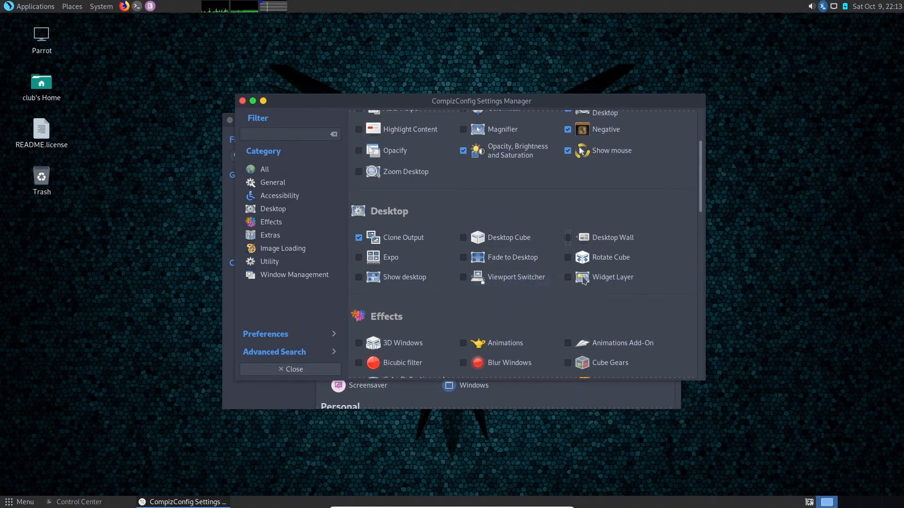
{"action": "left_click", "coordinate": [462, 237]}
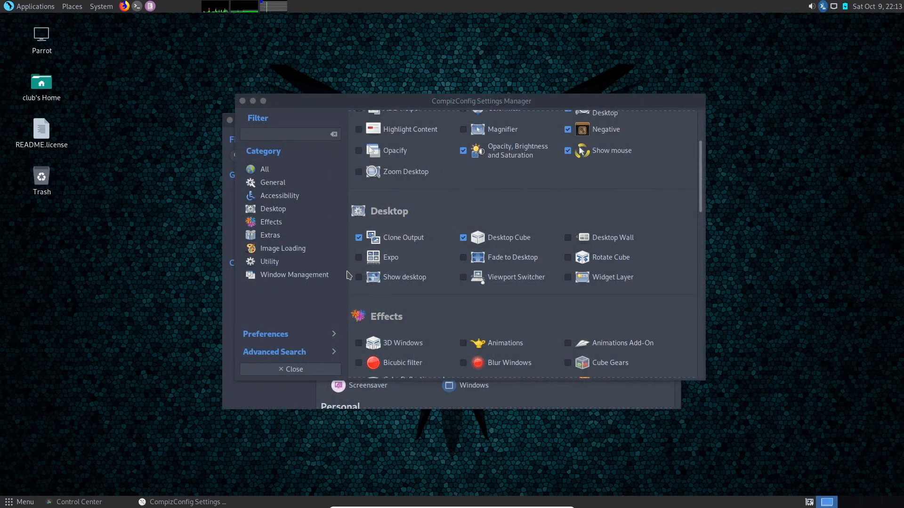
{"action": "left_click", "coordinate": [463, 237]}
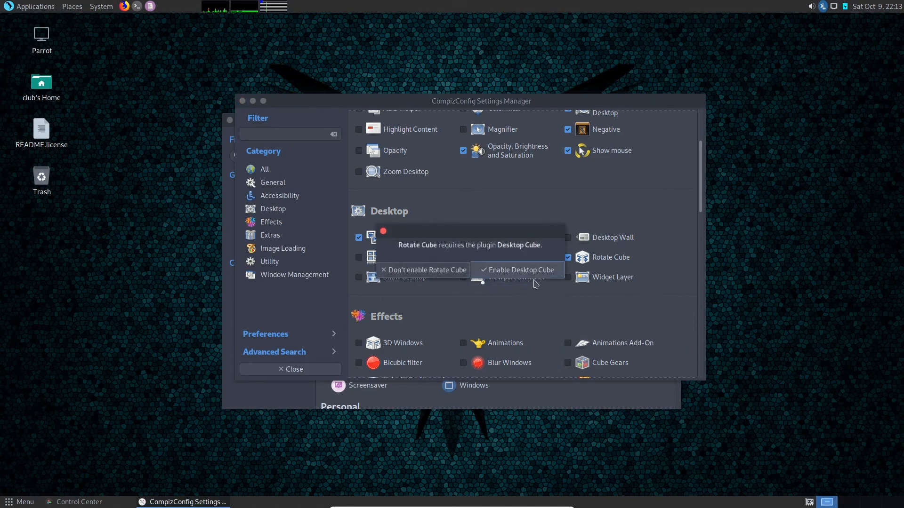
{"action": "left_click", "coordinate": [518, 270]}
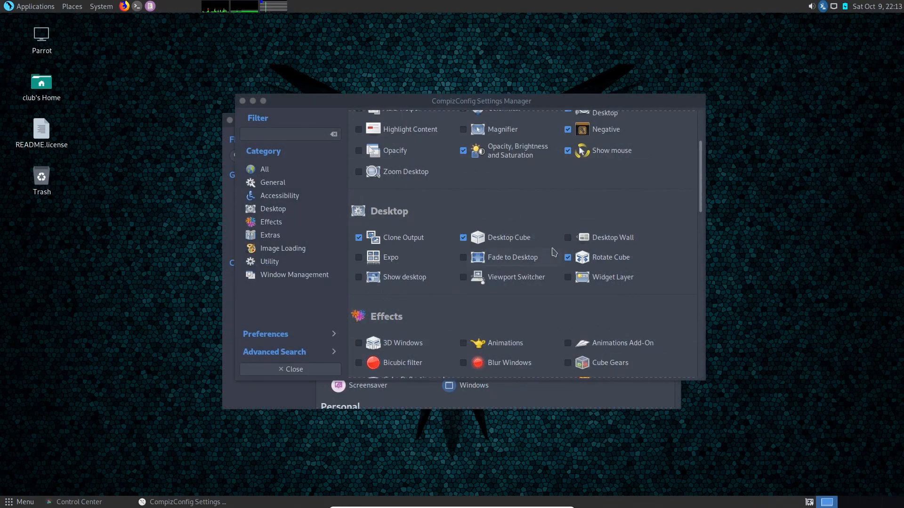
{"action": "mouse_move", "coordinate": [498, 282]}
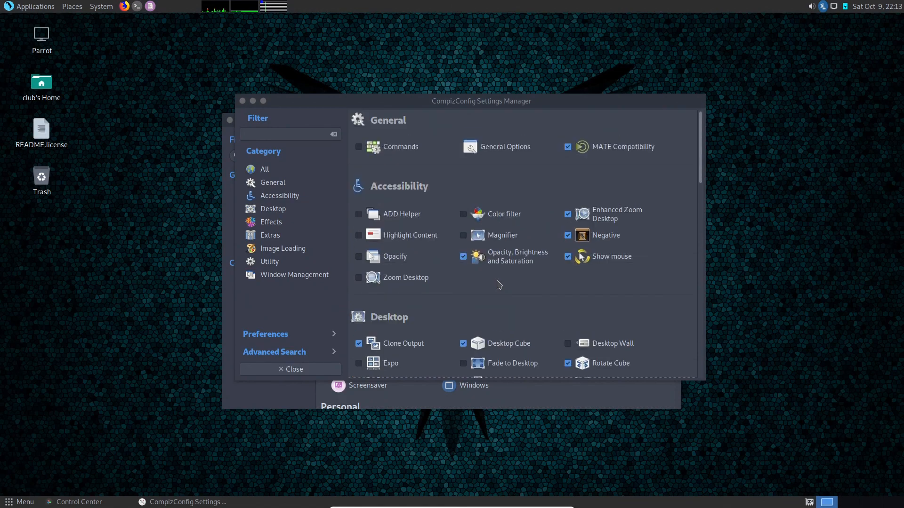
{"action": "scroll", "scroll_direction": "down", "scroll_amount": 3}
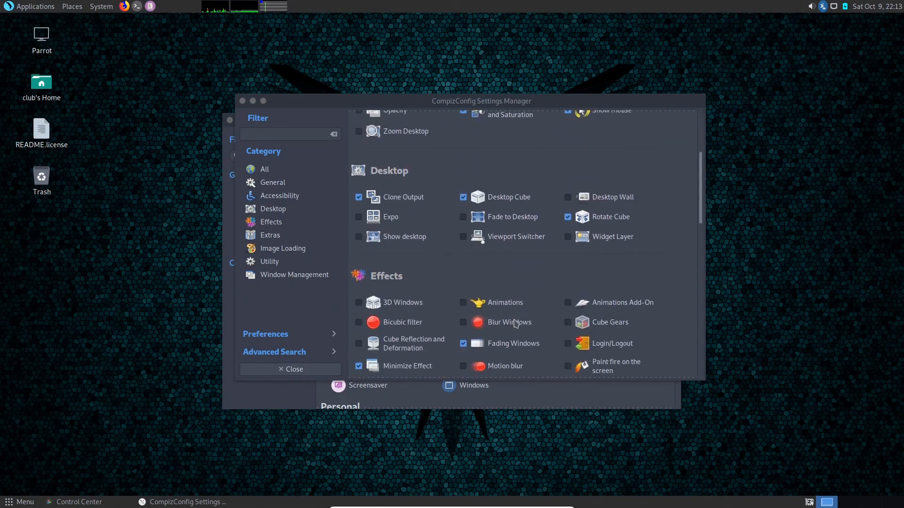
{"action": "scroll", "scroll_direction": "down", "scroll_amount": 3}
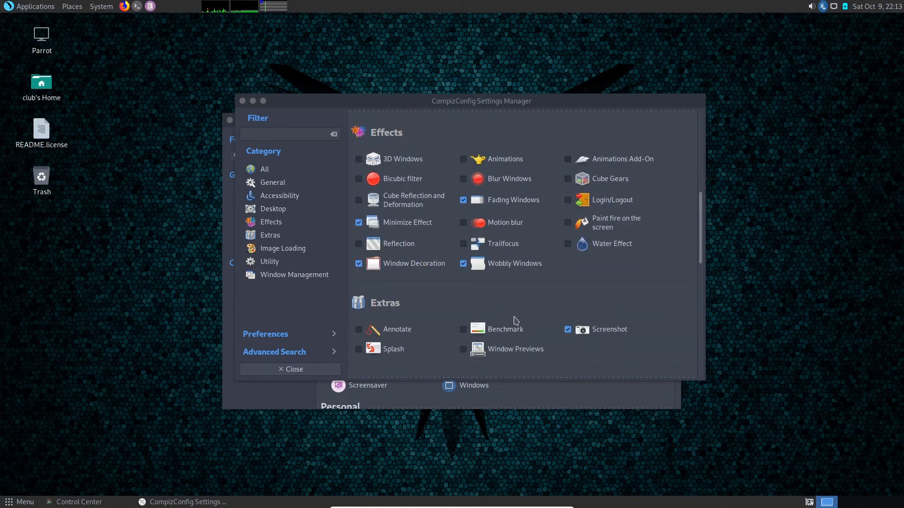
{"action": "scroll", "scroll_direction": "down", "scroll_amount": 3}
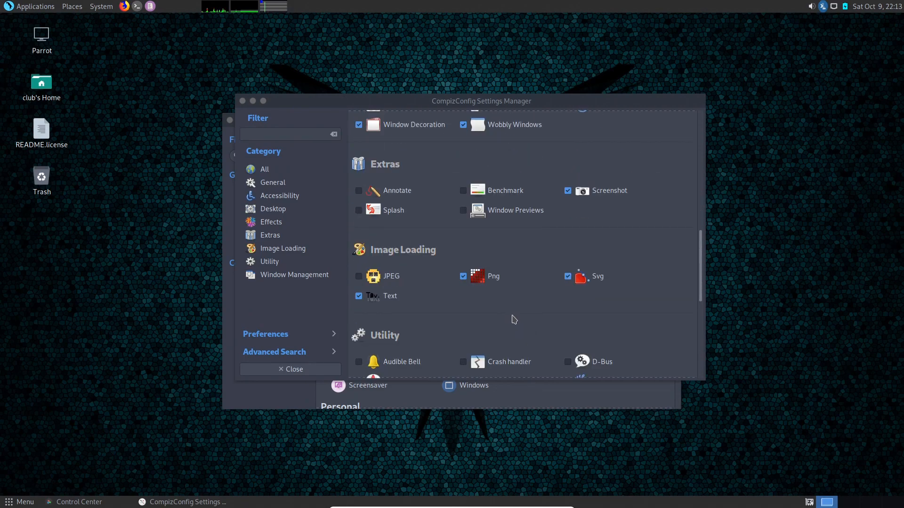
{"action": "scroll", "scroll_direction": "down", "scroll_amount": 3}
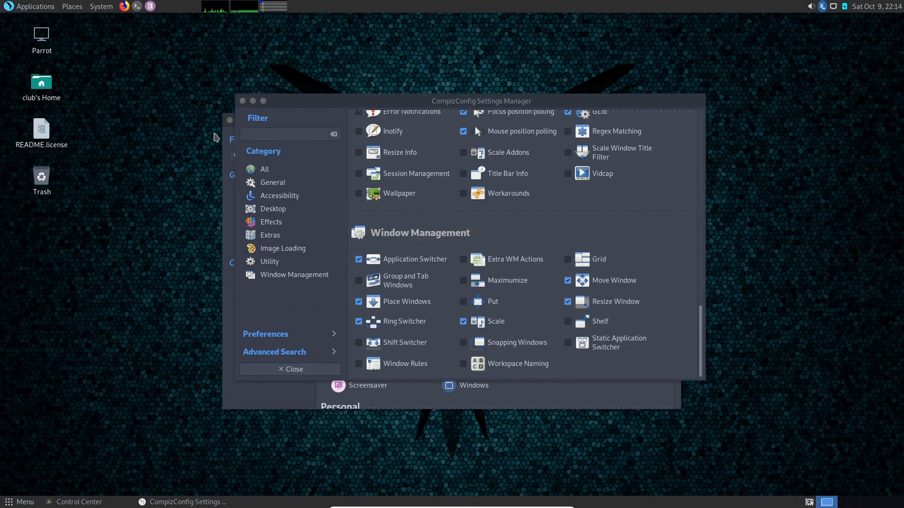
{"action": "mouse_move", "coordinate": [193, 149]}
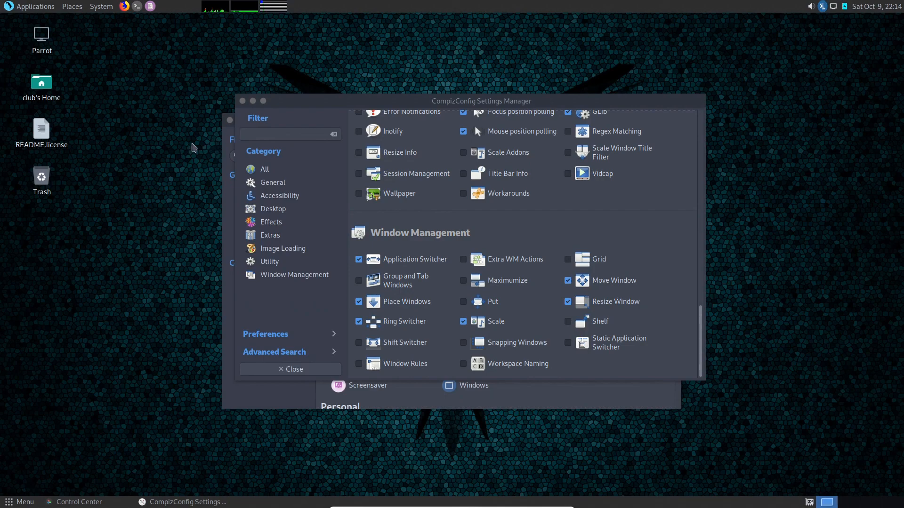